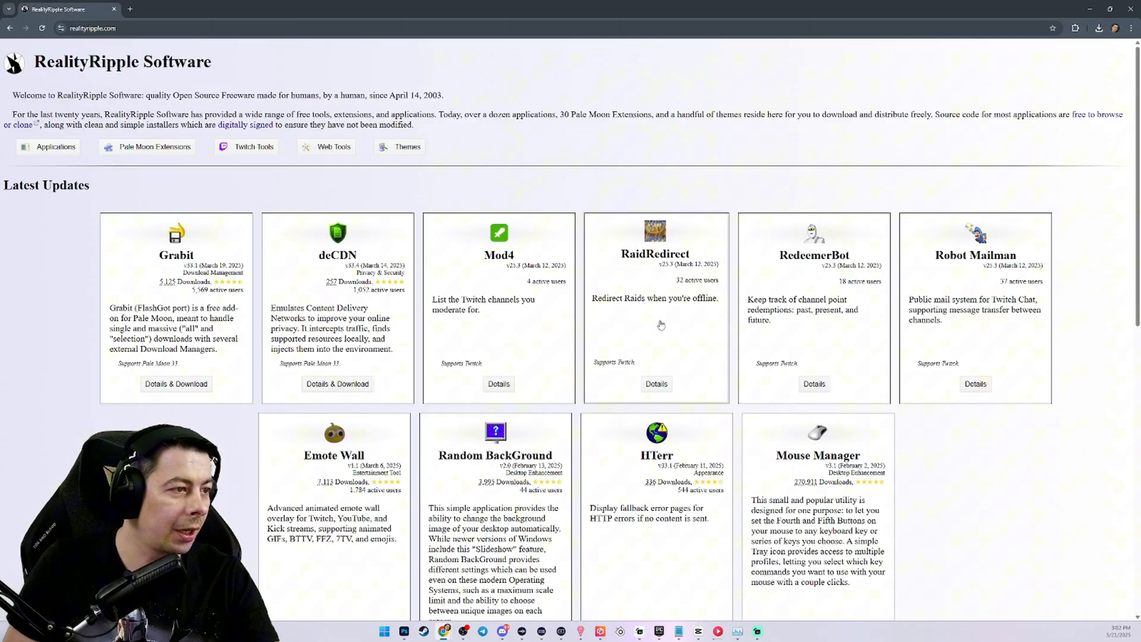
Go from the homepage to the Emote Wall download and launch the Easy Config wizard.
{"action": "scroll", "scroll_direction": "down", "scroll_amount": 3}
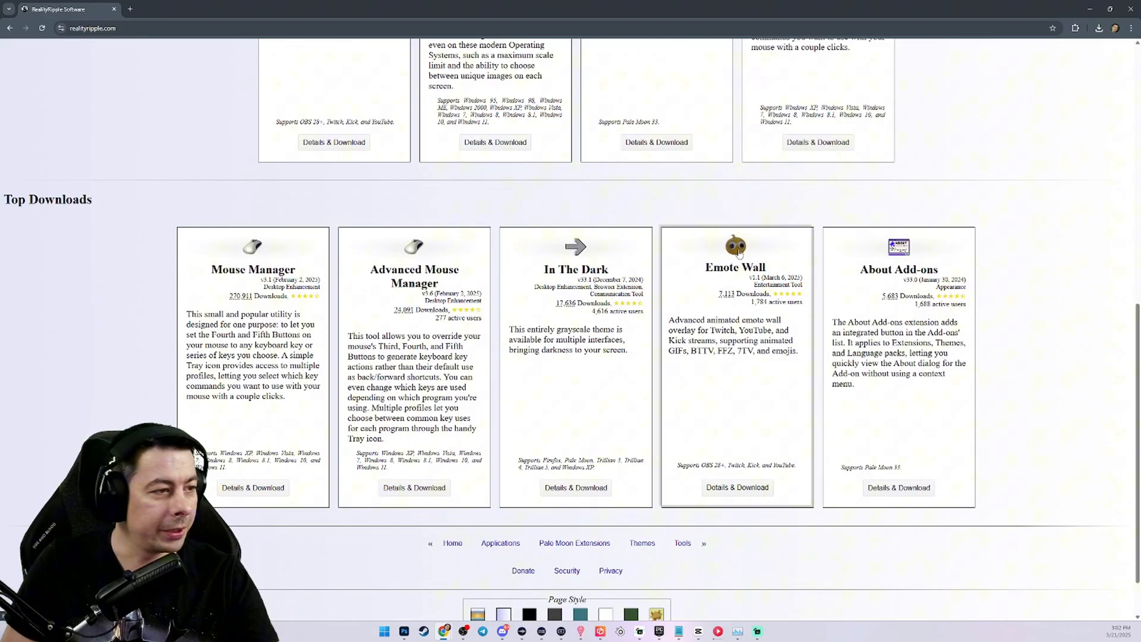
{"action": "left_click", "coordinate": [734, 267]}
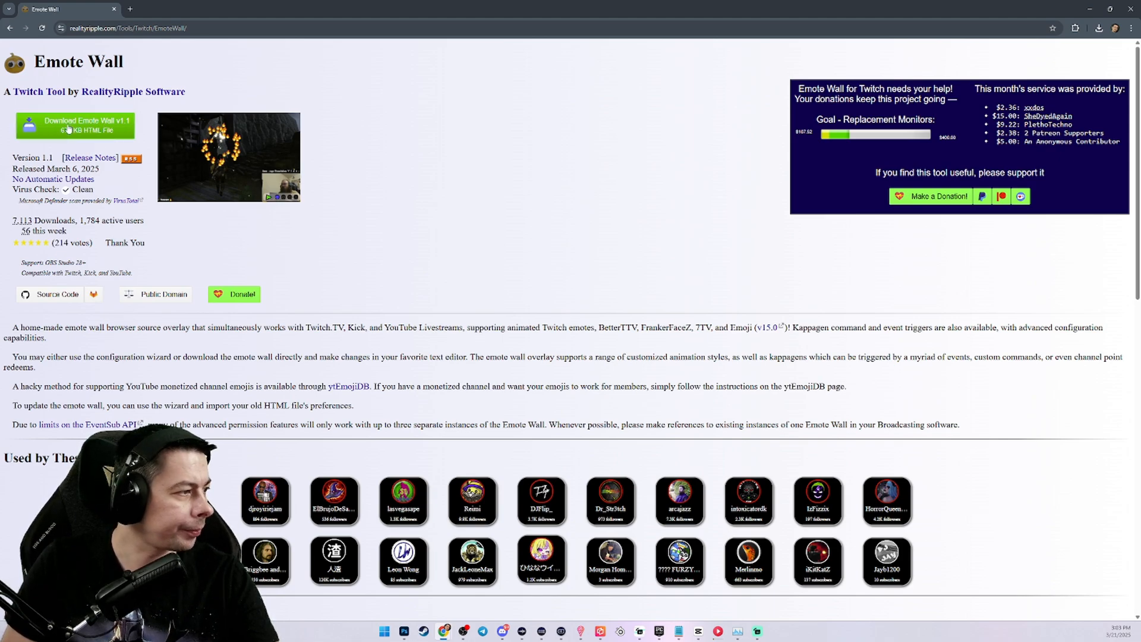
{"action": "left_click", "coordinate": [75, 126]}
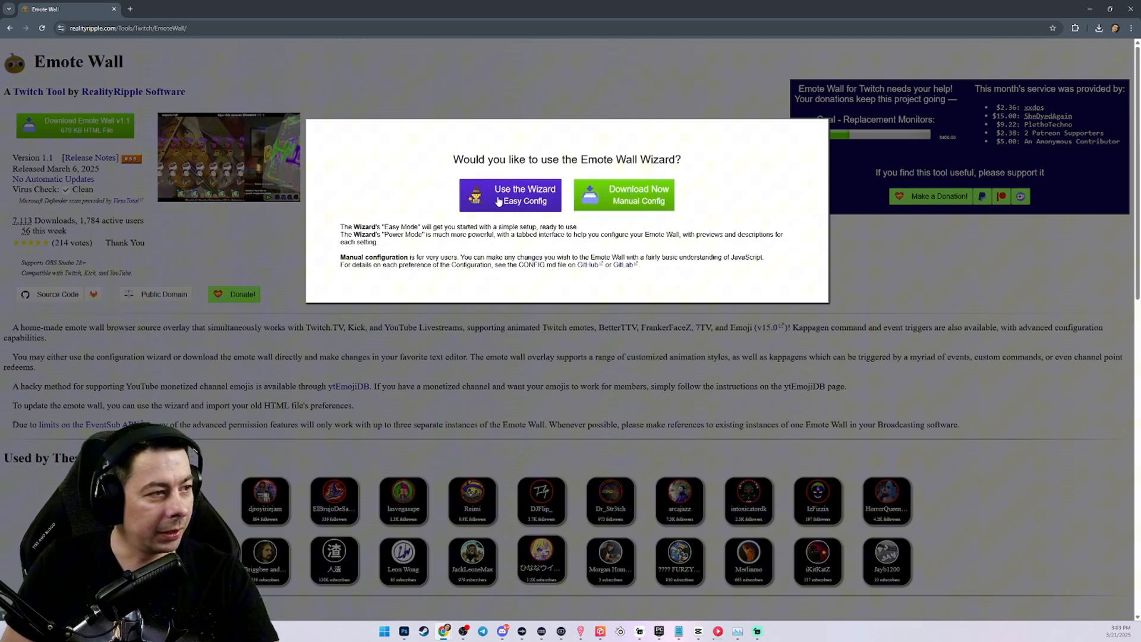
{"action": "mouse_move", "coordinate": [623, 195]}
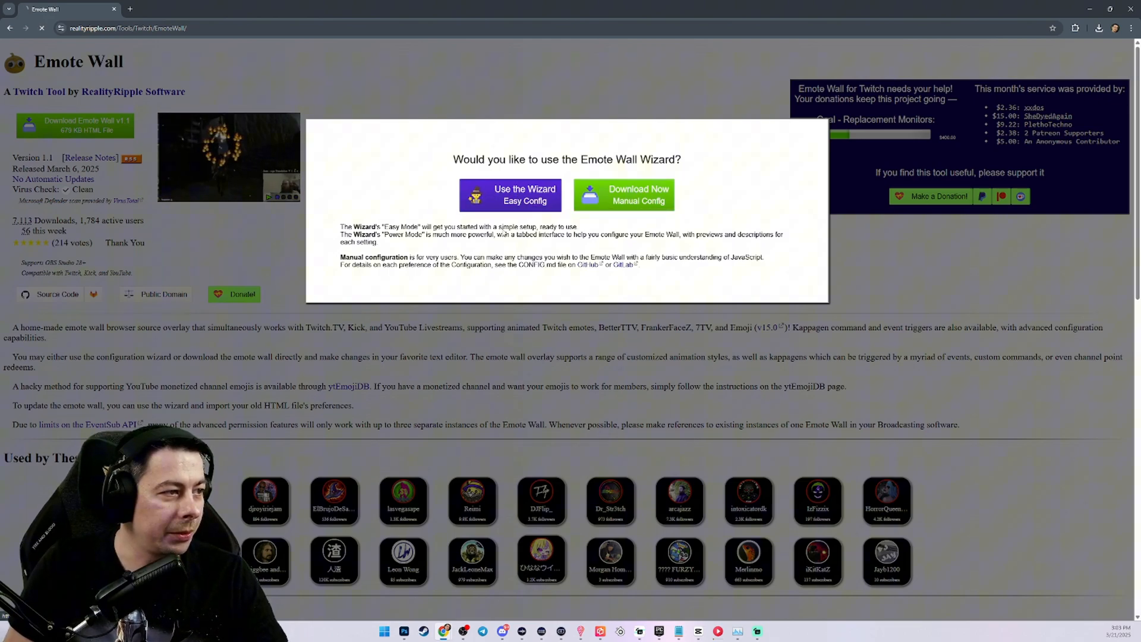
{"action": "left_click", "coordinate": [509, 194]}
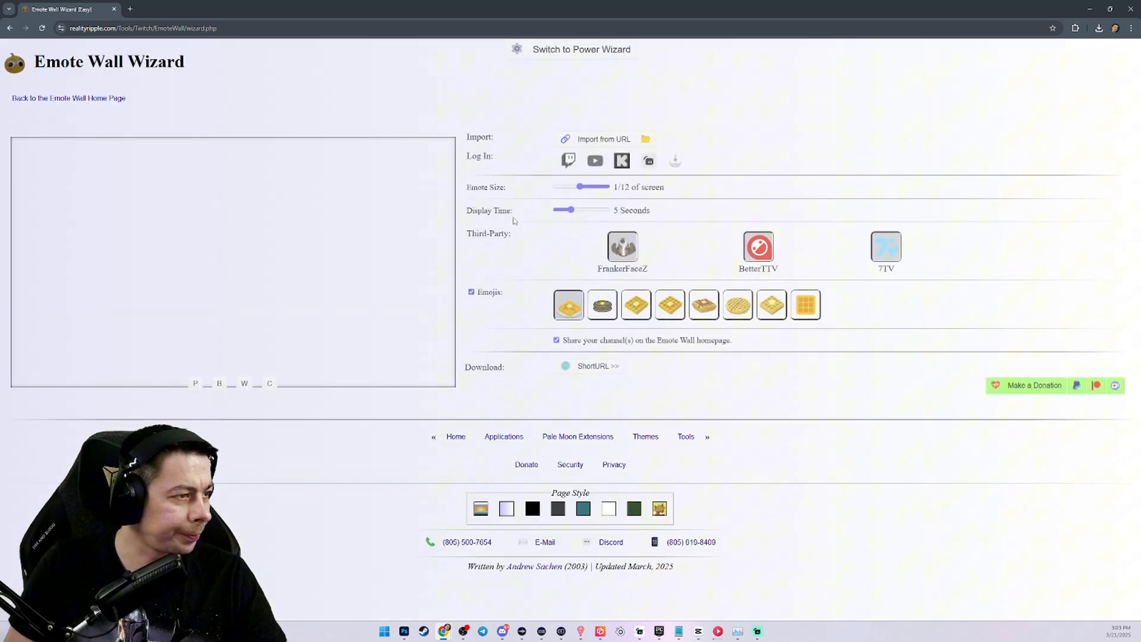
Set the Emote Size slider to 1/9 of screen and Display Time to 13 seconds.
{"action": "left_click", "coordinate": [195, 383]}
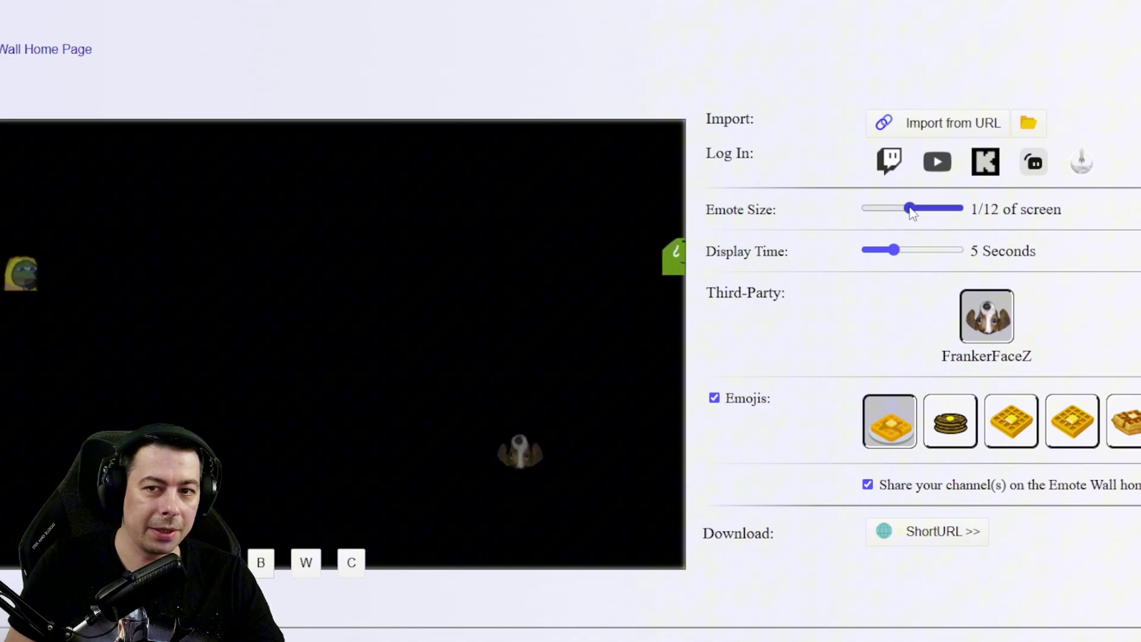
{"action": "left_click_drag", "start_coordinate": [908, 209], "coordinate": [865, 208]}
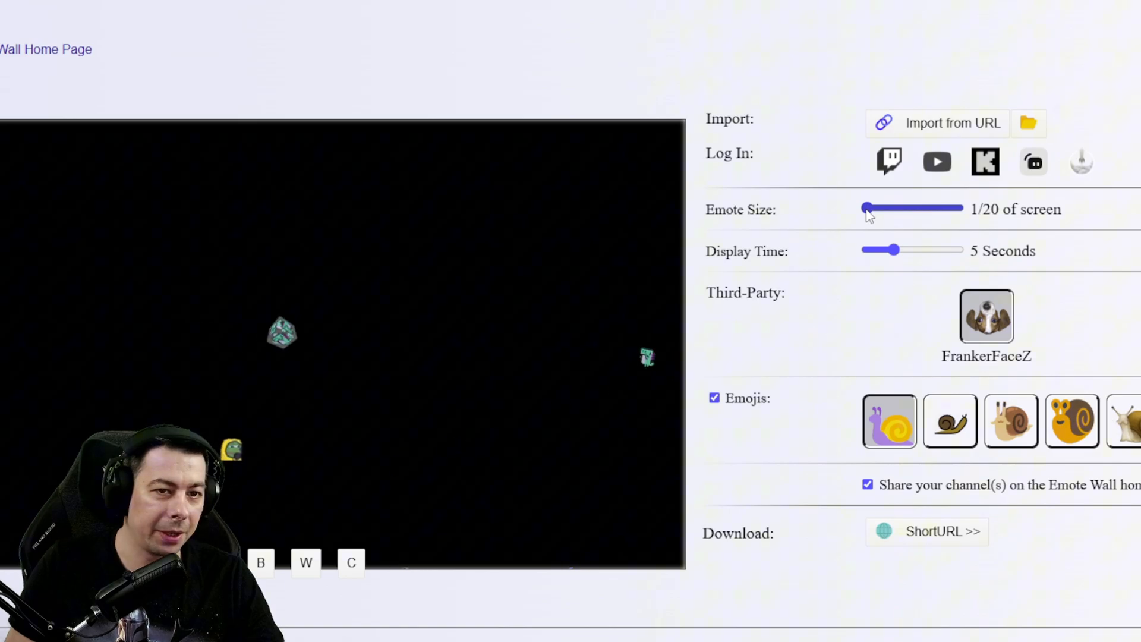
{"action": "left_click_drag", "start_coordinate": [866, 209], "coordinate": [943, 208]}
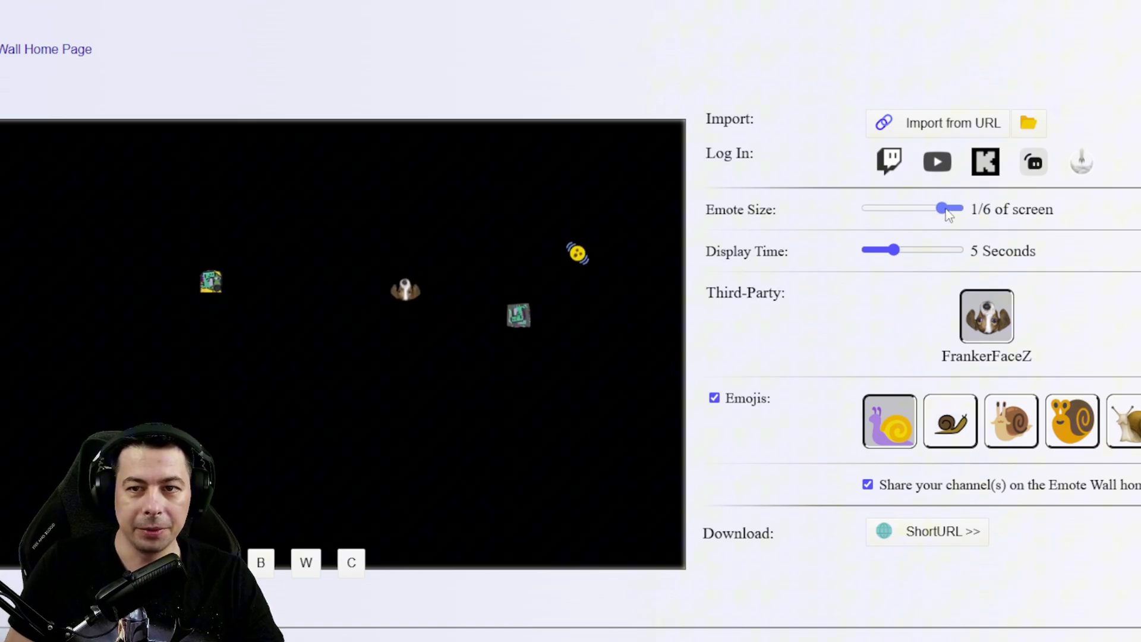
{"action": "left_click_drag", "start_coordinate": [943, 208], "coordinate": [955, 209]}
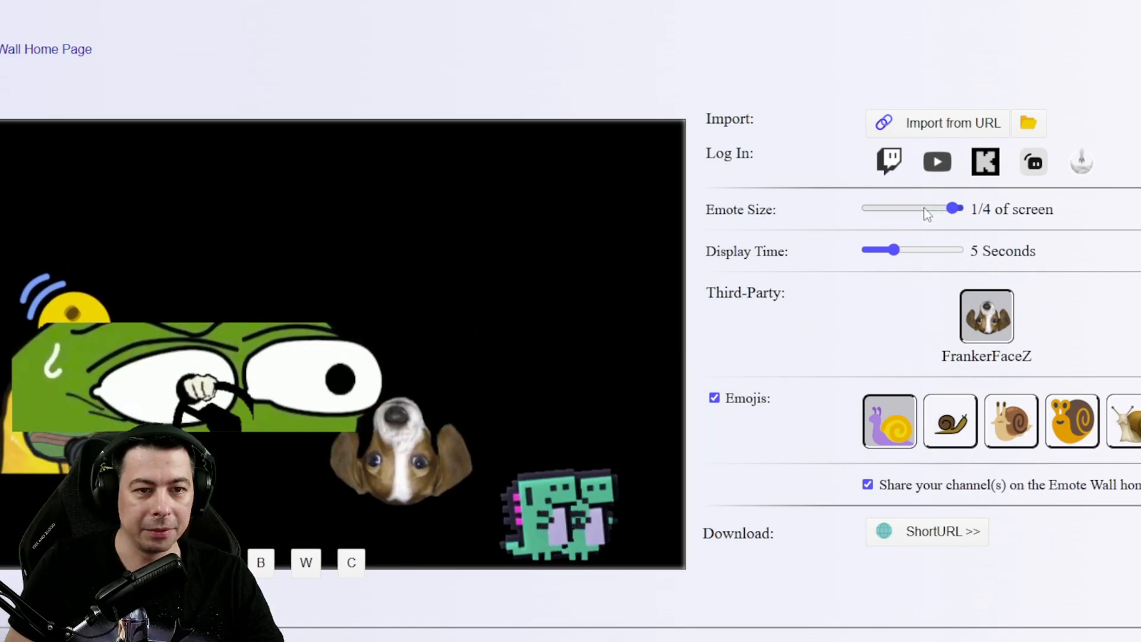
{"action": "left_click_drag", "start_coordinate": [956, 209], "coordinate": [956, 208]}
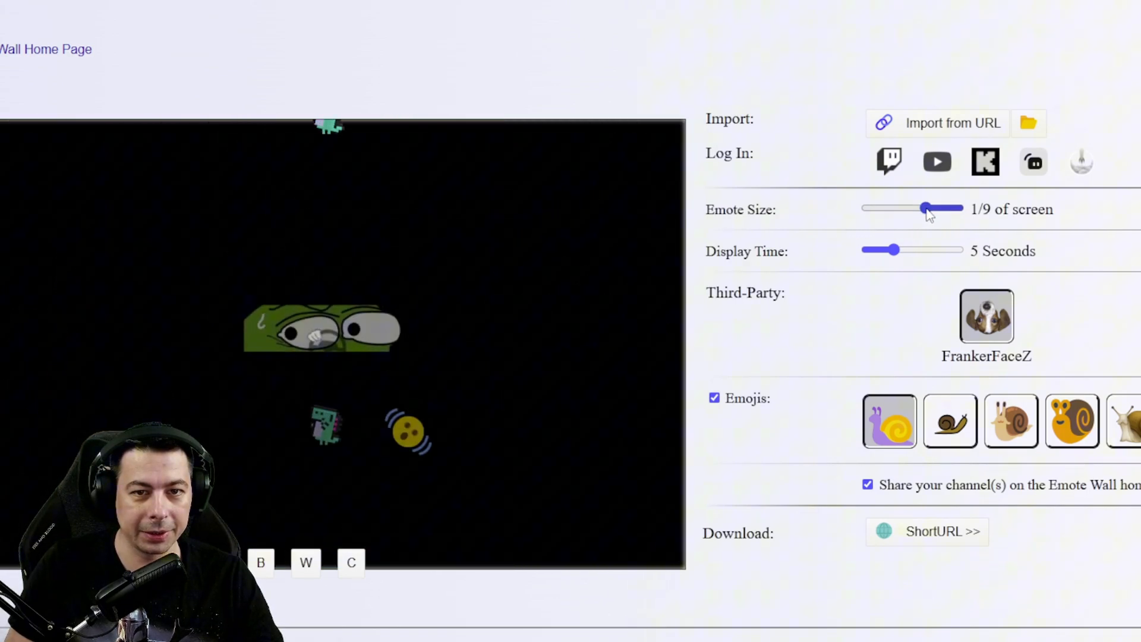
{"action": "left_click_drag", "start_coordinate": [949, 209], "coordinate": [921, 209]}
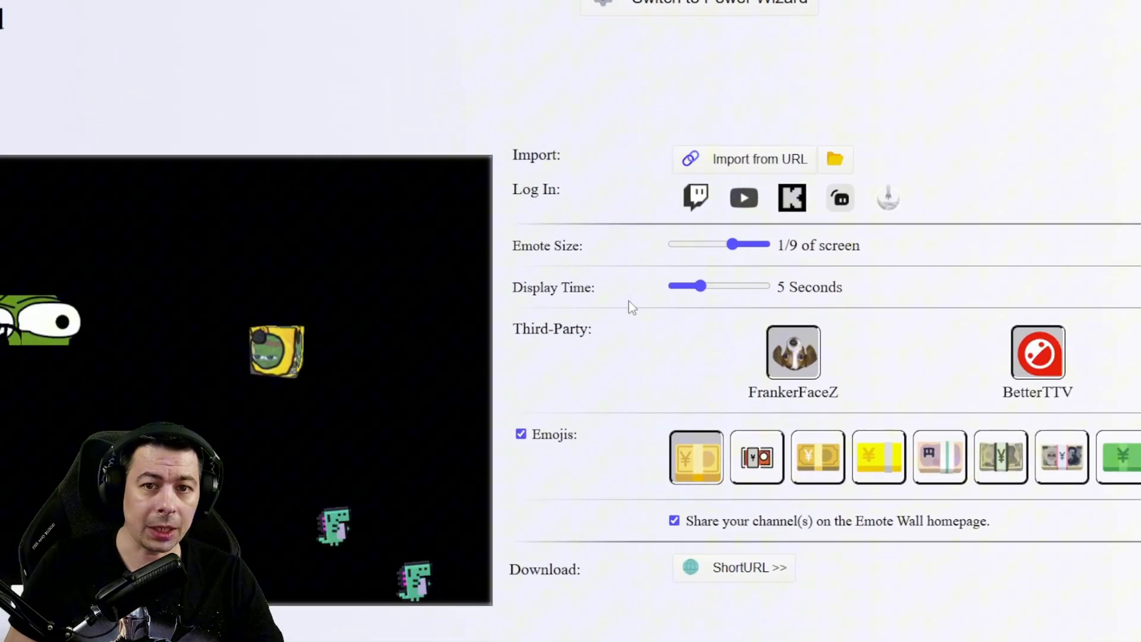
{"action": "left_click_drag", "start_coordinate": [699, 286], "coordinate": [700, 286]}
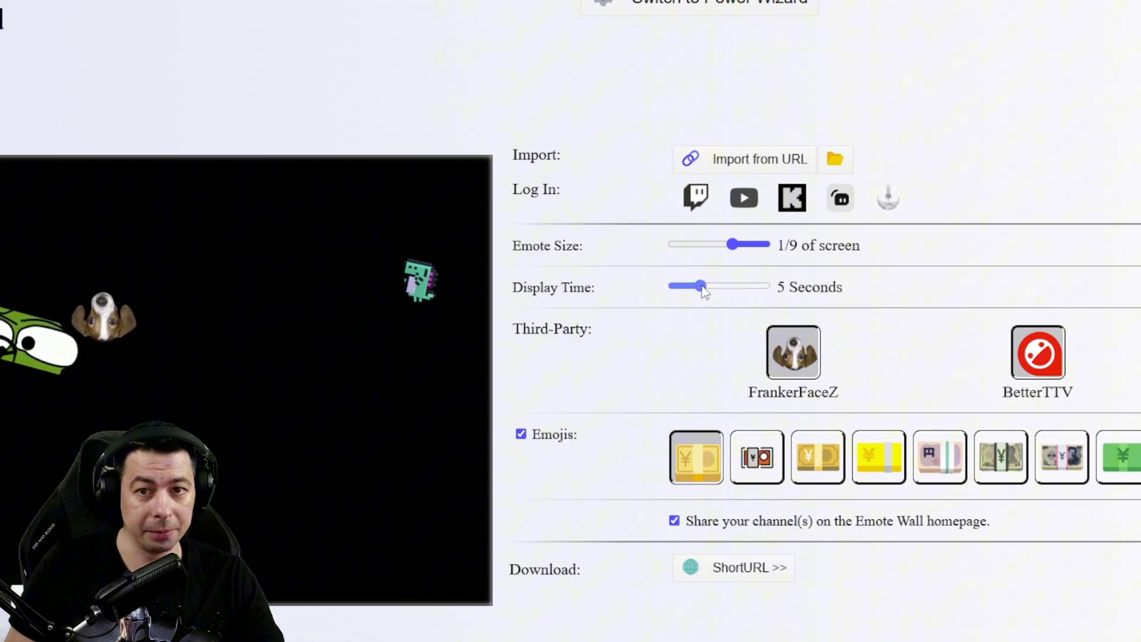
{"action": "left_click_drag", "start_coordinate": [700, 286], "coordinate": [752, 286]}
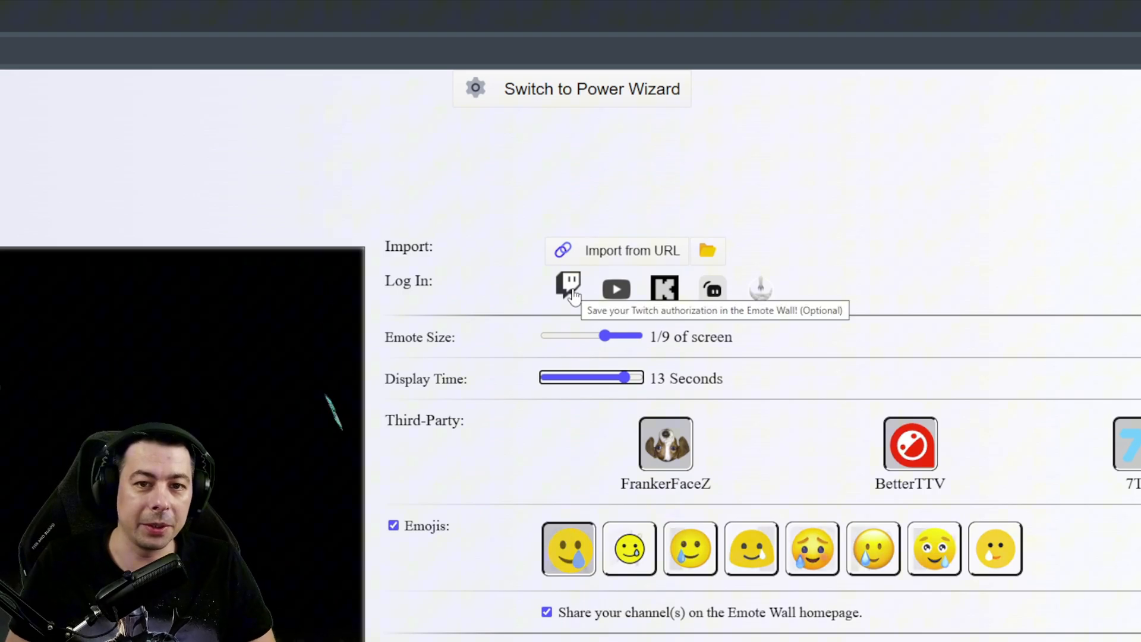
Authorize Twitch with Channel Point redeems, Hype Trains, Goals and Shoutouts events enabled.
{"action": "left_click", "coordinate": [568, 289]}
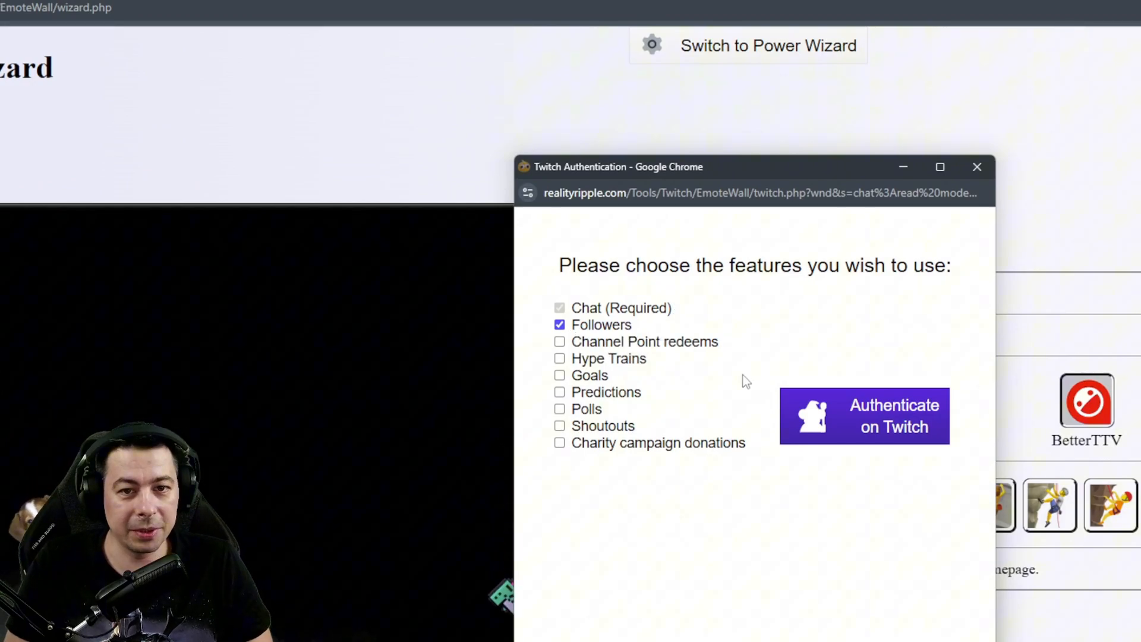
{"action": "mouse_move", "coordinate": [607, 362]}
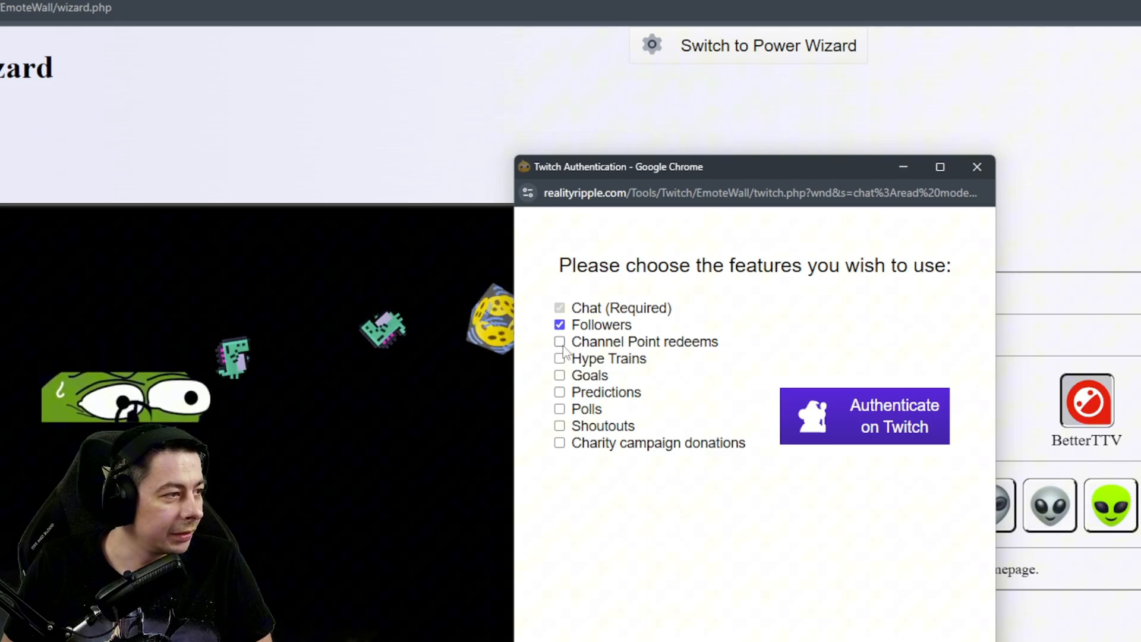
{"action": "left_click", "coordinate": [560, 358]}
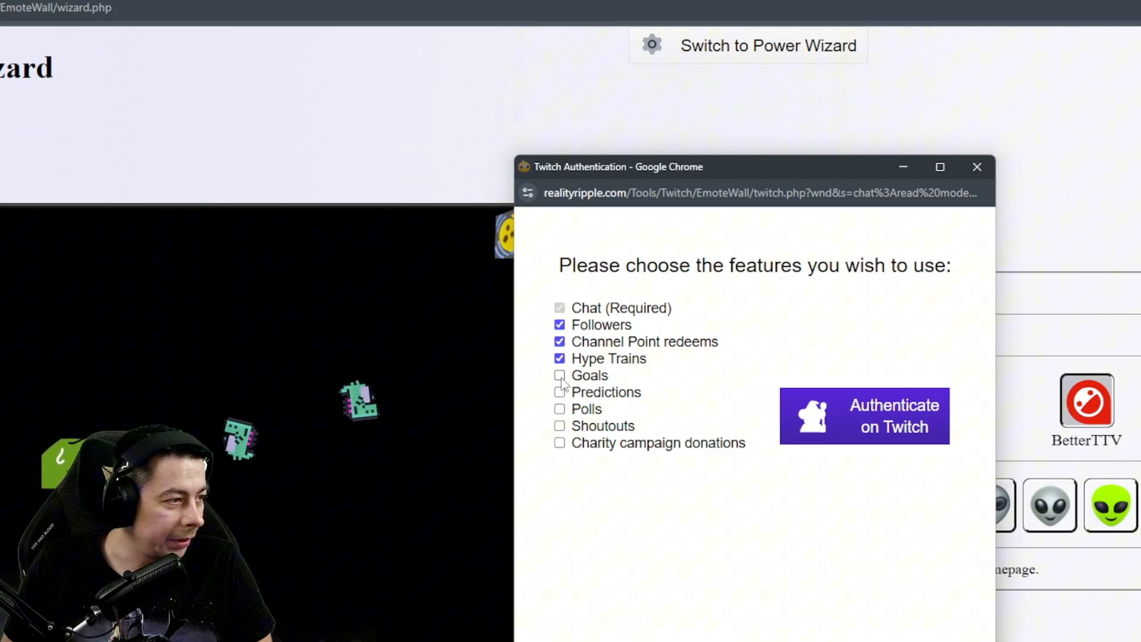
{"action": "left_click", "coordinate": [560, 374]}
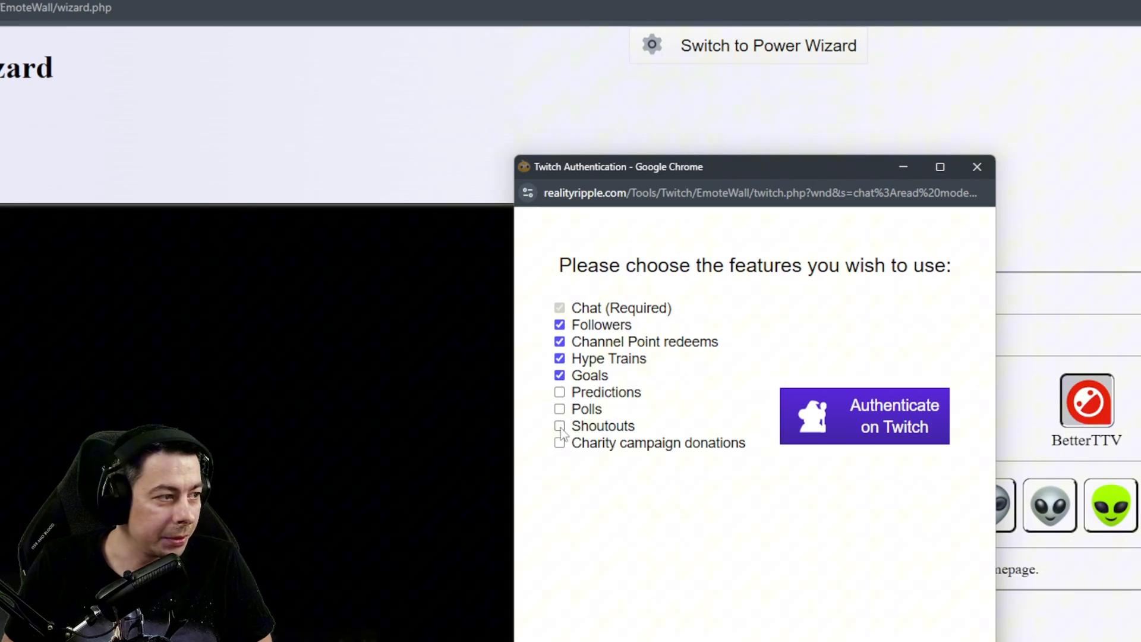
{"action": "left_click", "coordinate": [560, 426]}
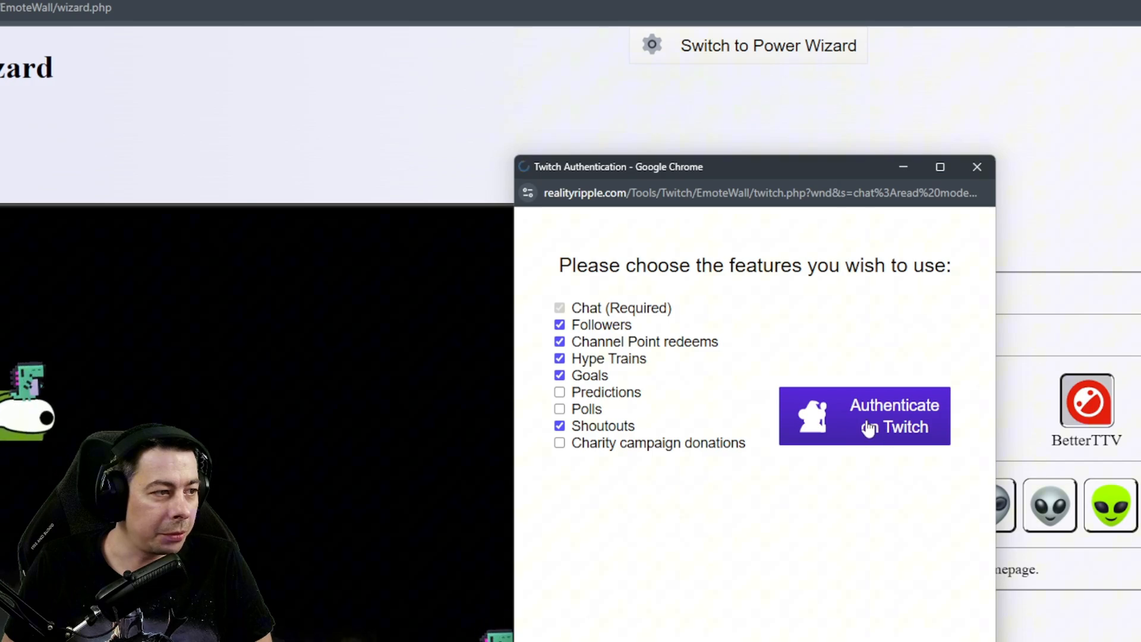
{"action": "left_click", "coordinate": [865, 416]}
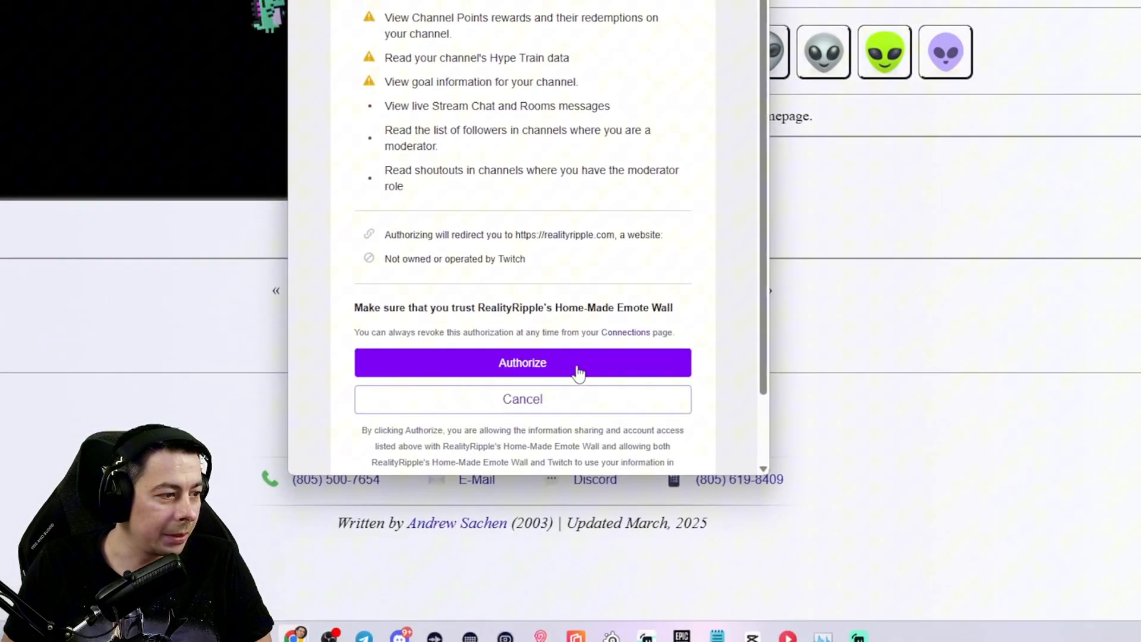
{"action": "left_click", "coordinate": [522, 362]}
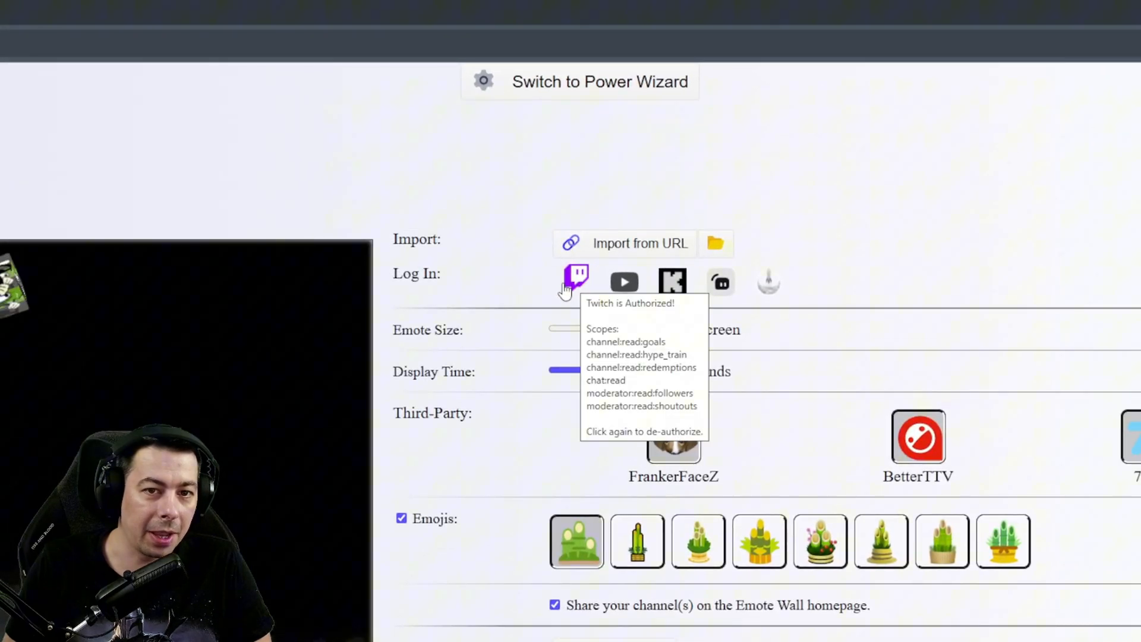
{"action": "mouse_move", "coordinate": [604, 283]}
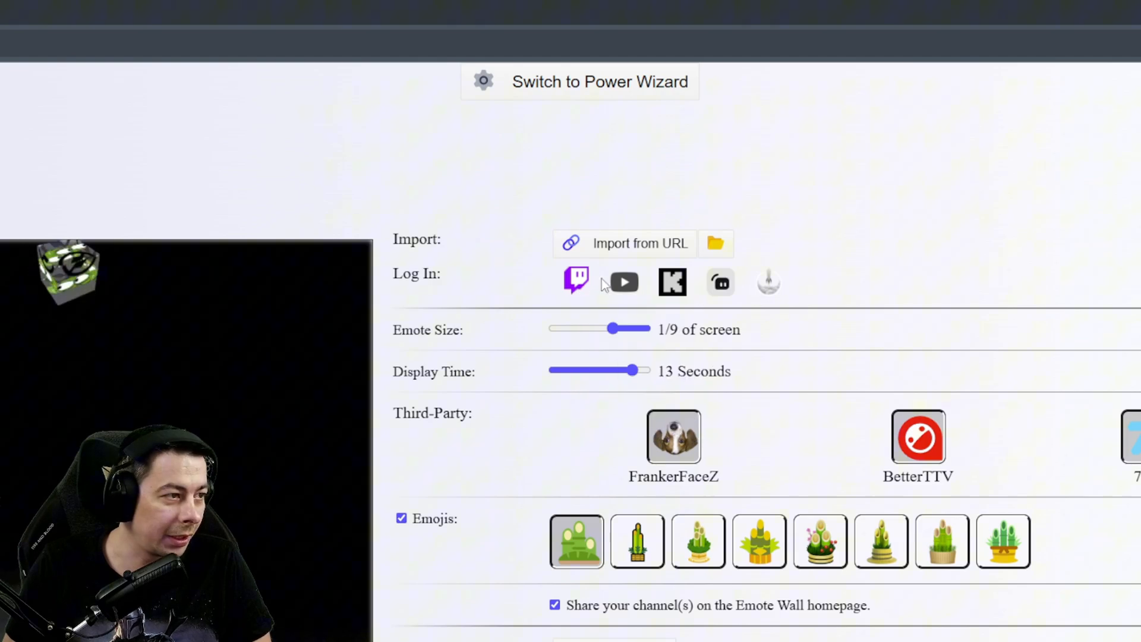
{"action": "mouse_move", "coordinate": [623, 282]}
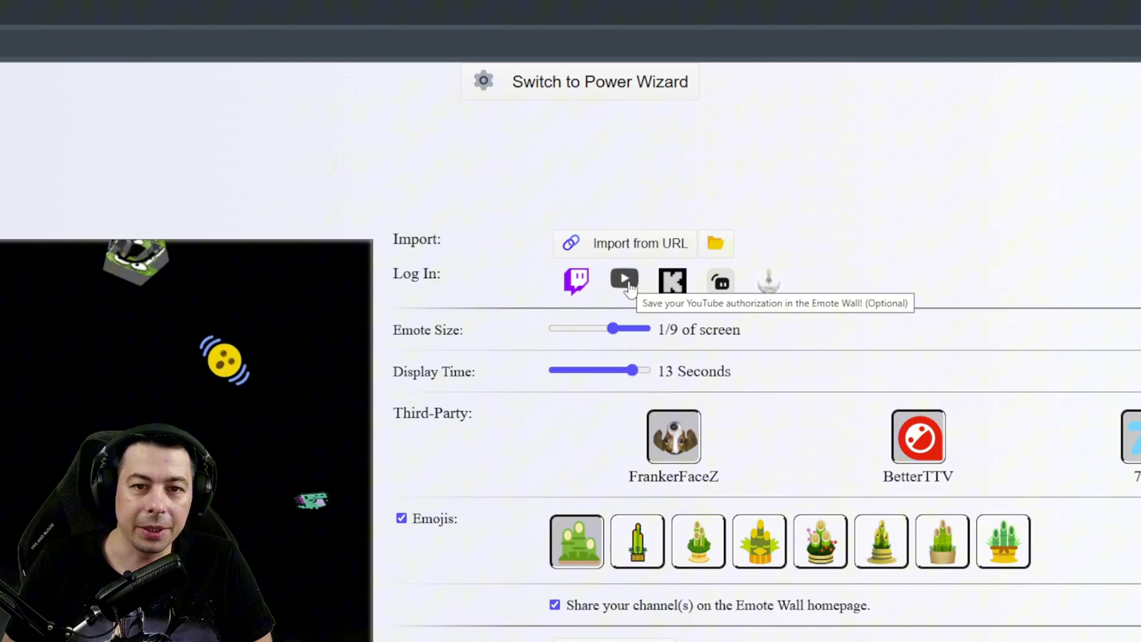
Log the wizard in to YouTube and look over the remaining login options.
{"action": "left_click", "coordinate": [623, 280]}
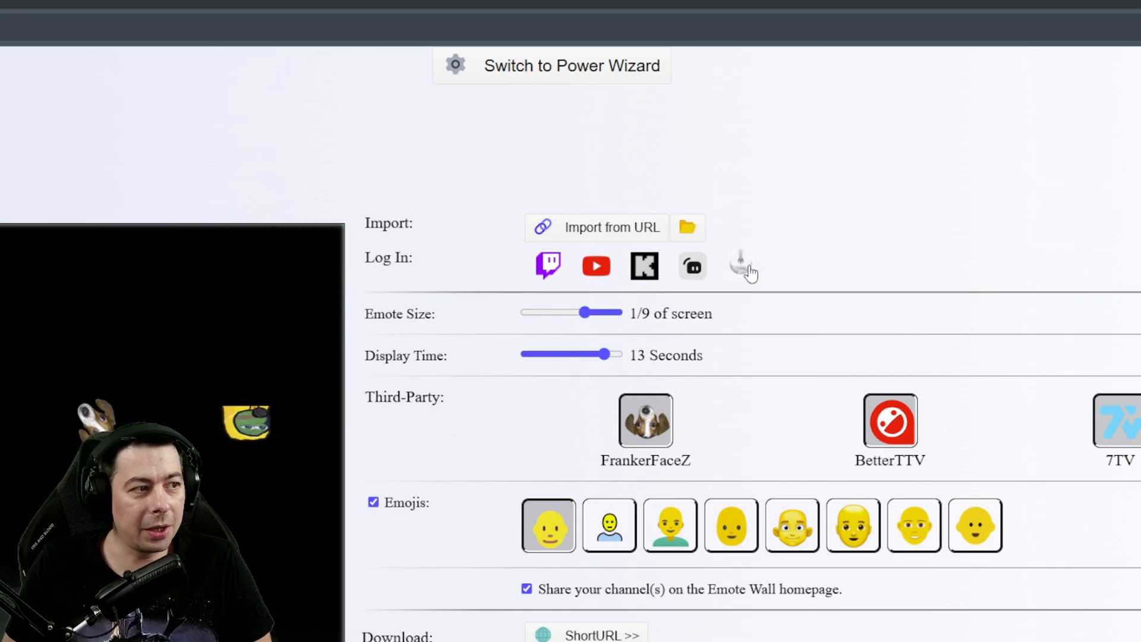
{"action": "mouse_move", "coordinate": [740, 266]}
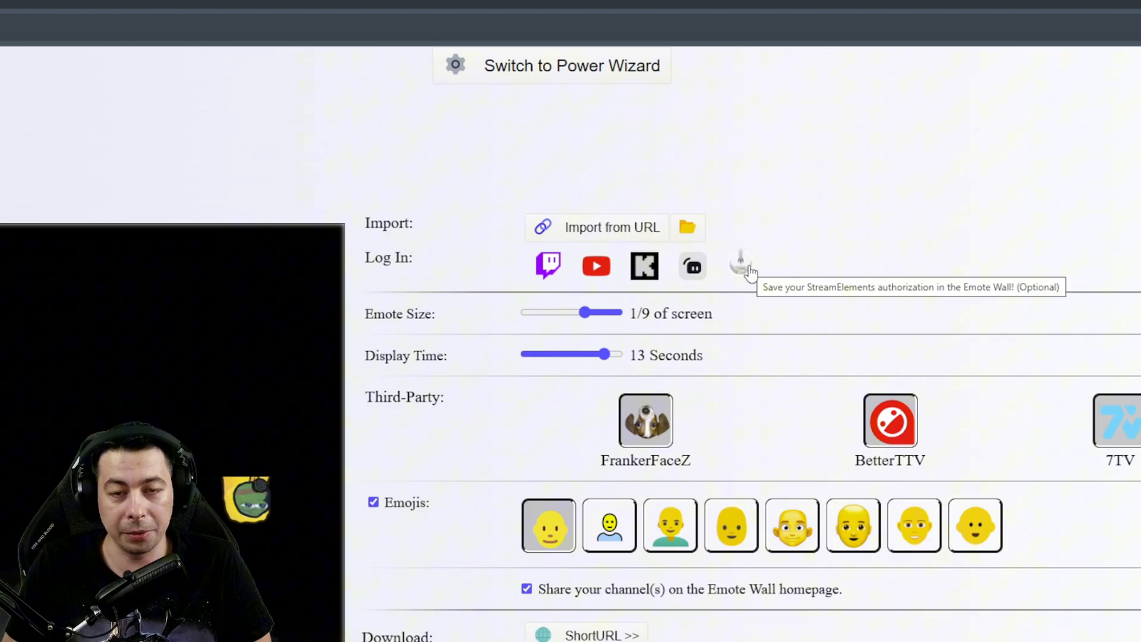
{"action": "mouse_move", "coordinate": [692, 266]}
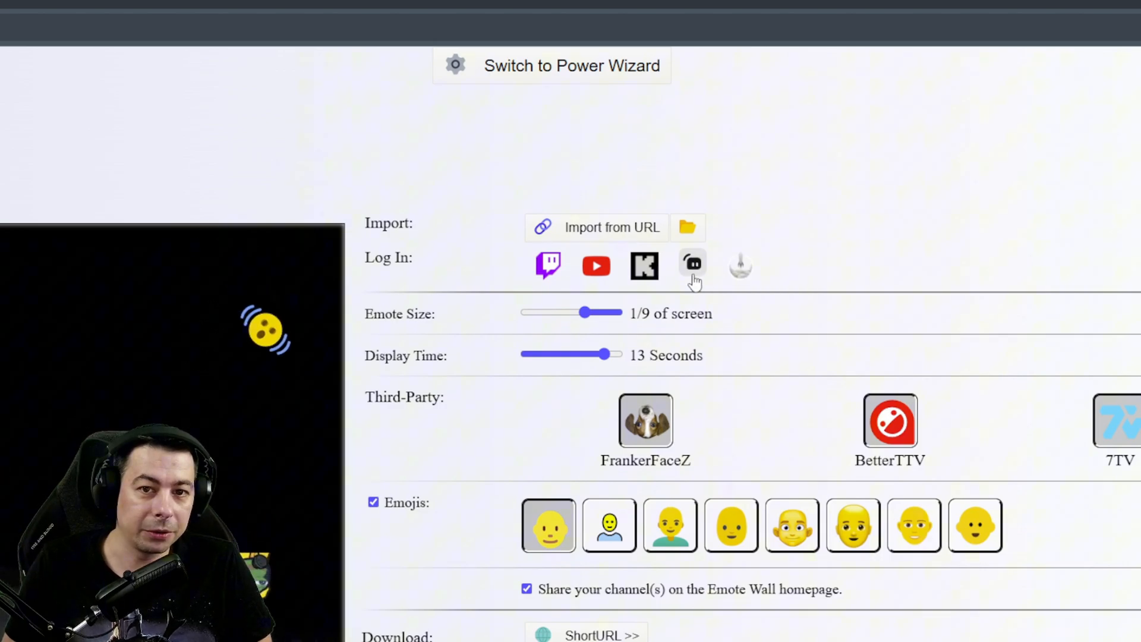
{"action": "mouse_move", "coordinate": [691, 266]}
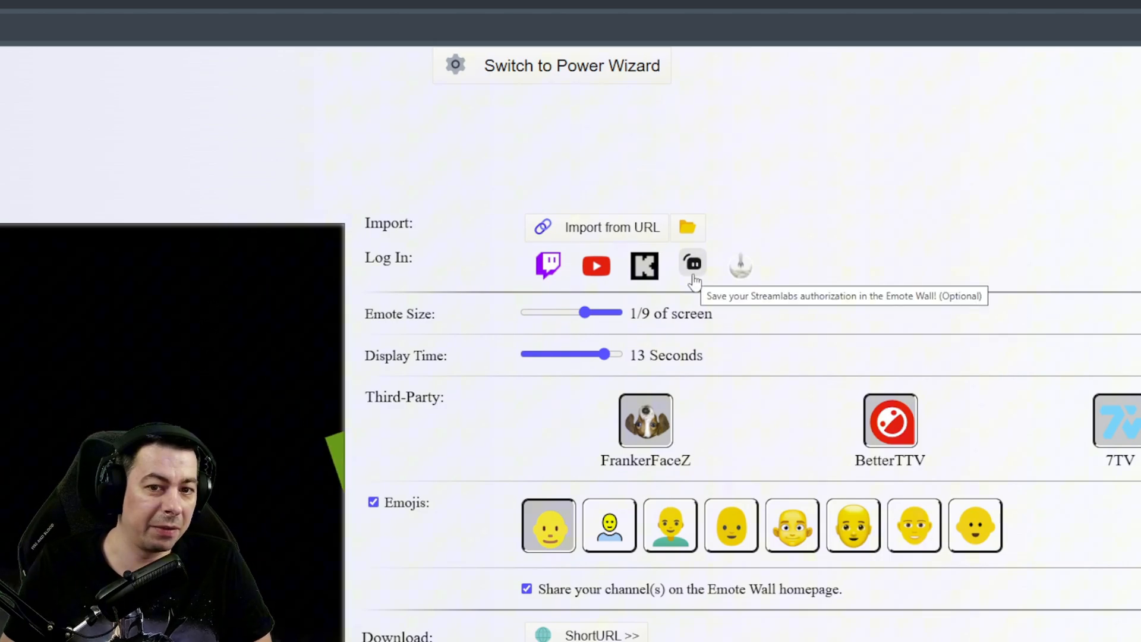
{"action": "left_click", "coordinate": [595, 266]}
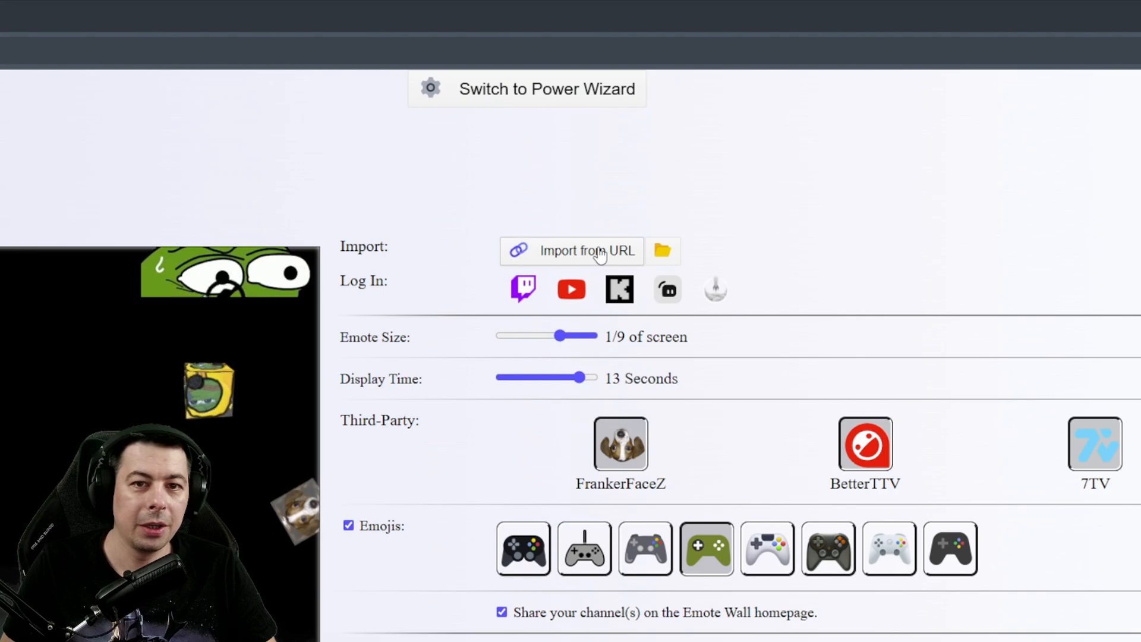
{"action": "scroll", "scroll_direction": "down", "scroll_amount": 3}
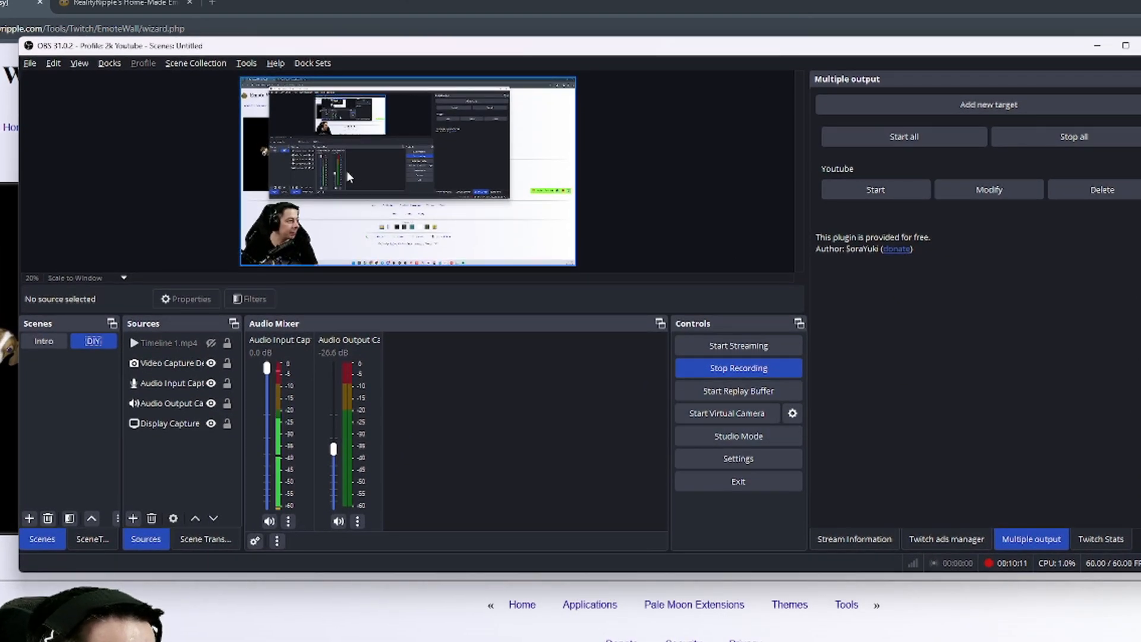
Add a new Browser source to OBS named 'emote-wall'.
{"action": "left_click", "coordinate": [174, 382]}
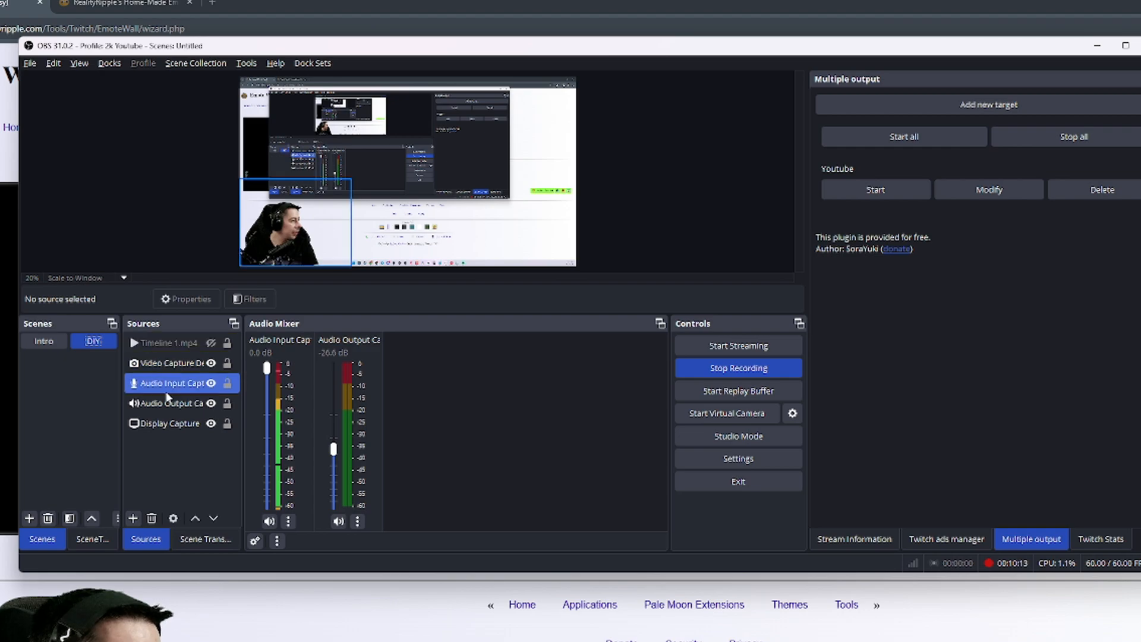
{"action": "left_click", "coordinate": [133, 519]}
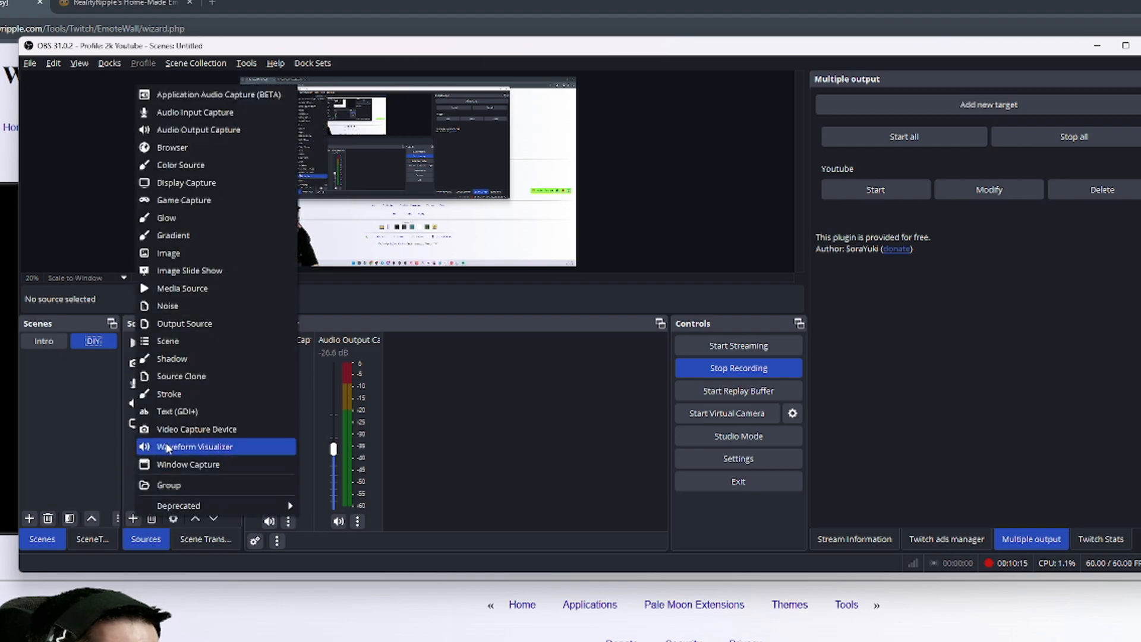
{"action": "left_click", "coordinate": [172, 147]}
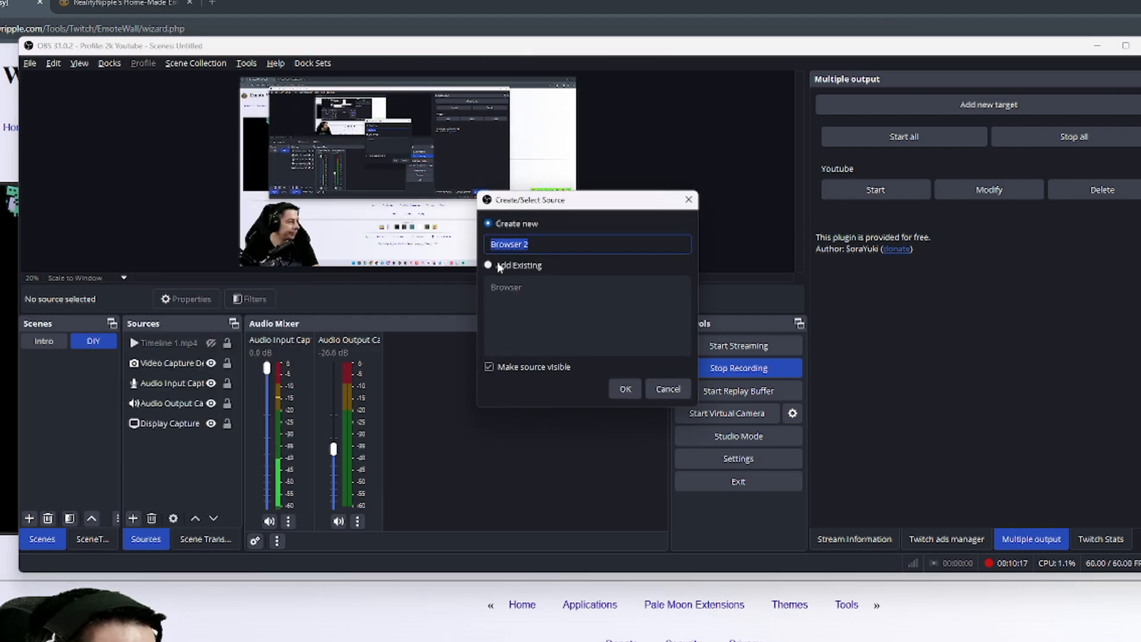
{"action": "type", "text": "emote-wall"}
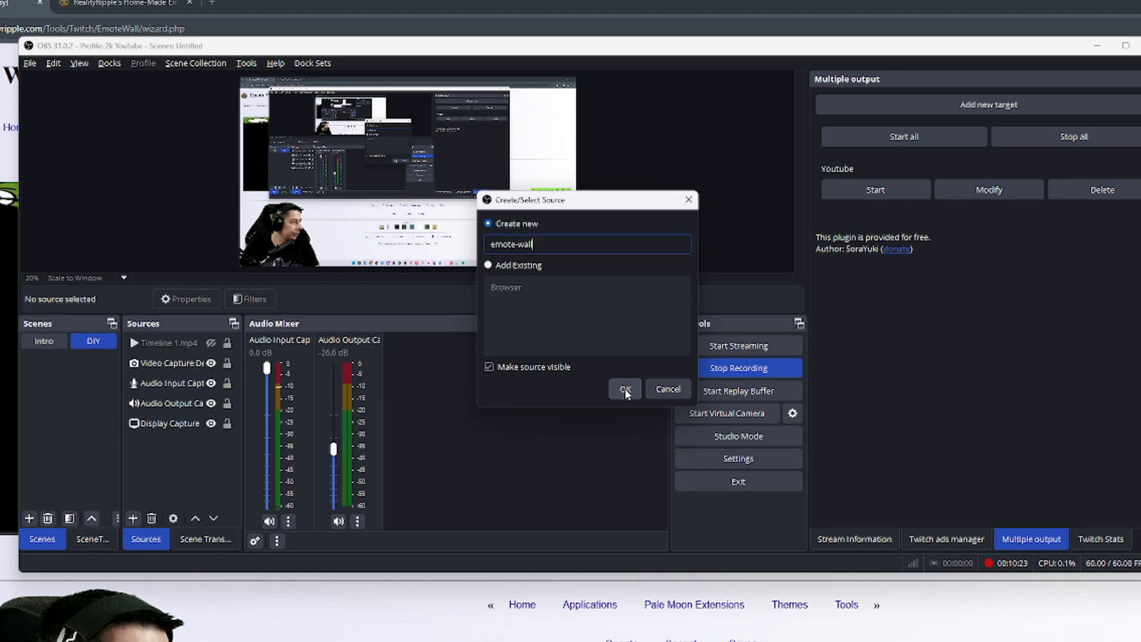
{"action": "left_click", "coordinate": [625, 388]}
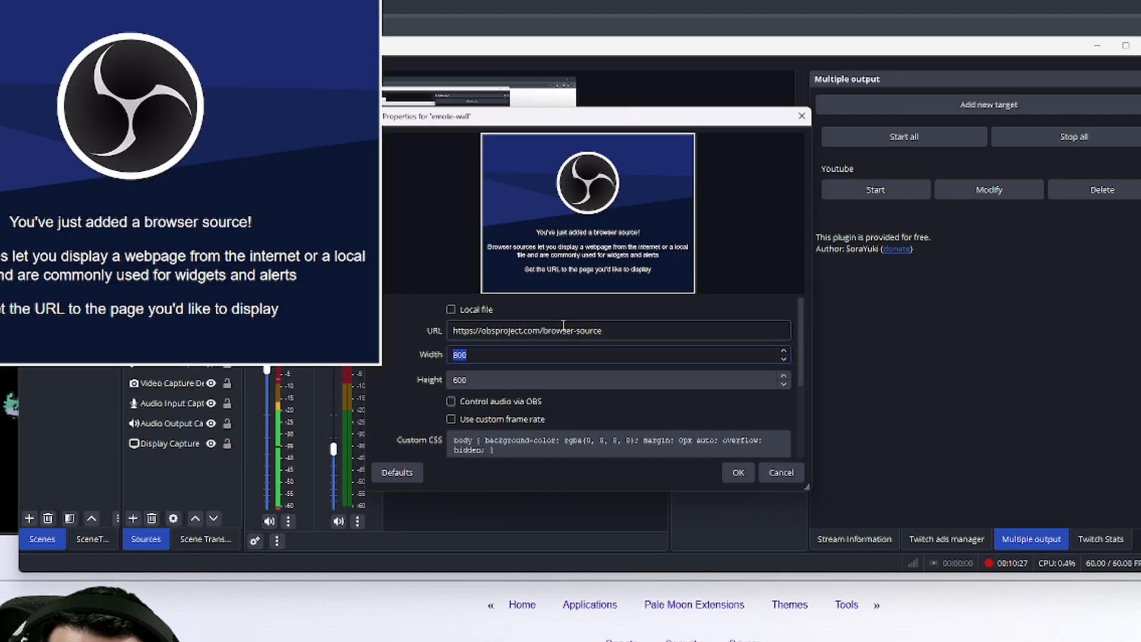
Give the browser source a 2560×1440 size and the Emote Wall page URL.
{"action": "type", "text": "2560"}
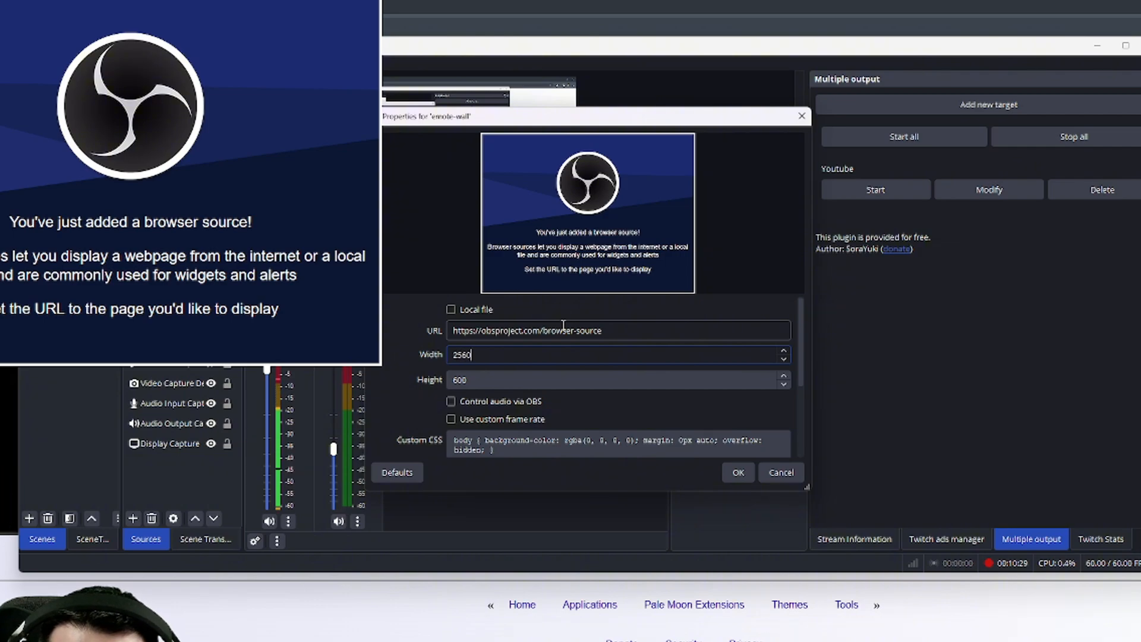
{"action": "type", "text": "1"}
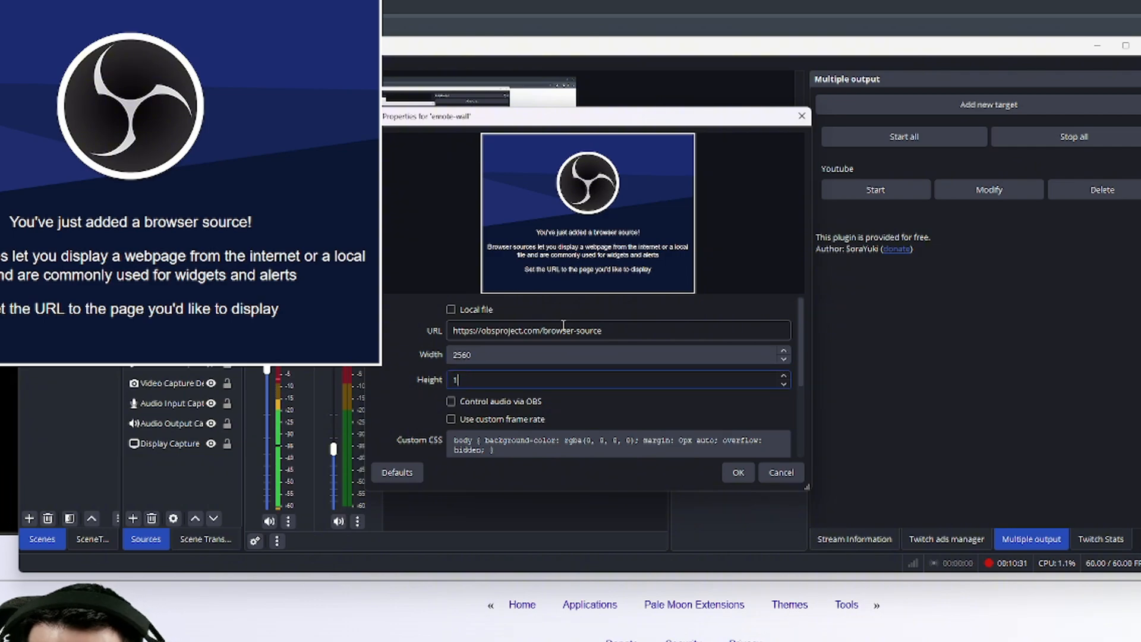
{"action": "type", "text": "440"}
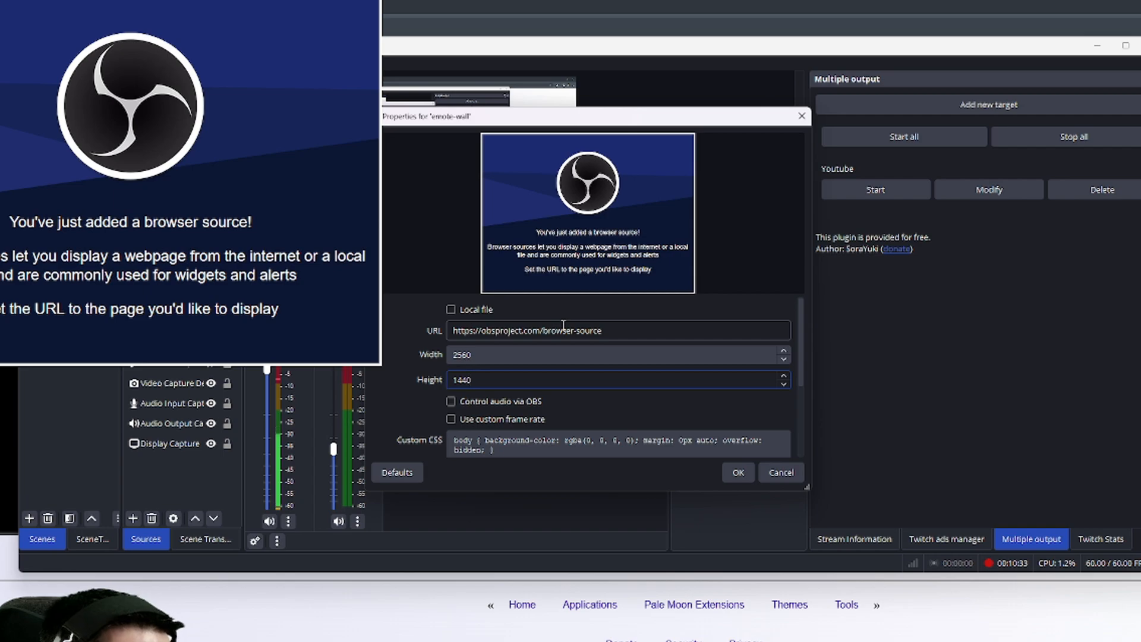
{"action": "left_click", "coordinate": [574, 330]}
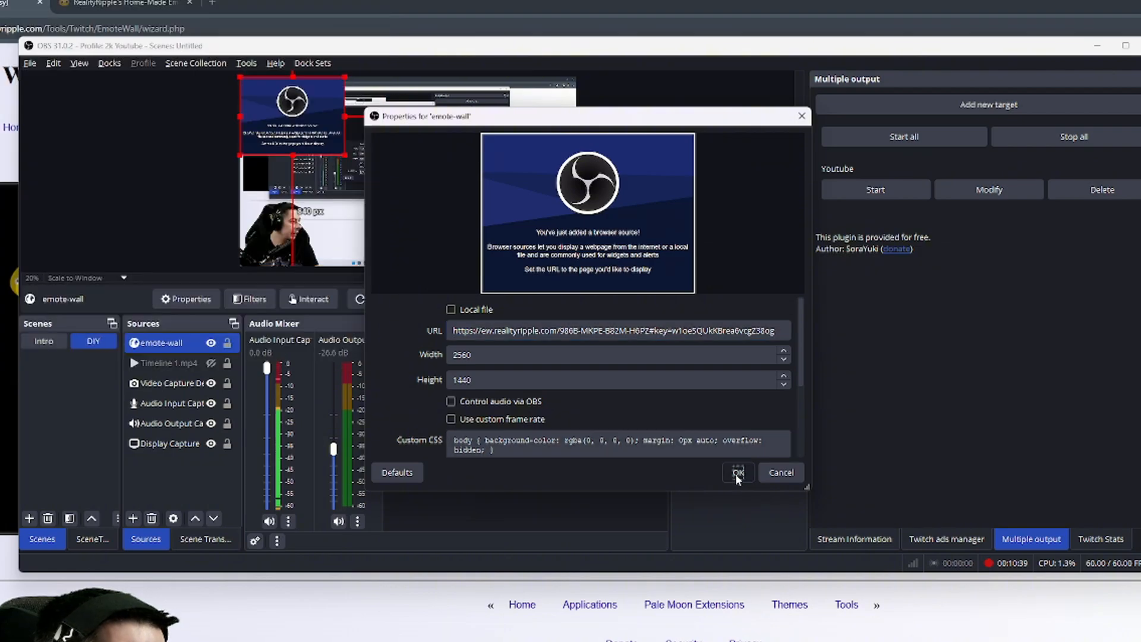
Save the browser source and switch to the Twitch channel to test emotes in chat.
{"action": "left_click", "coordinate": [737, 472]}
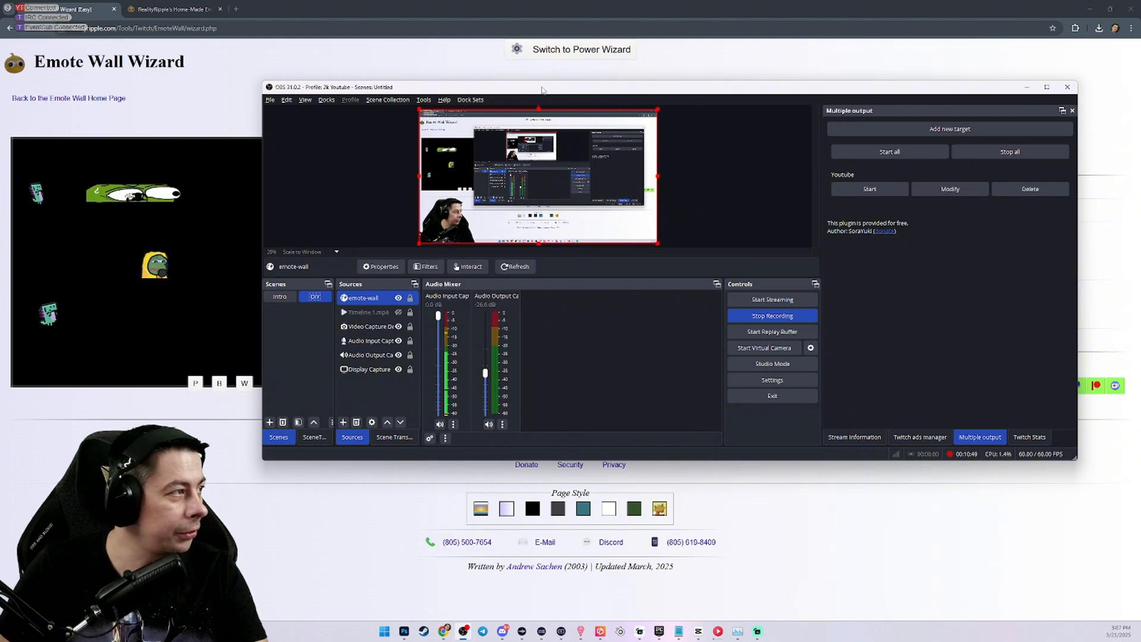
{"action": "left_click", "coordinate": [341, 8]}
{"action": "type", "text": "twitch.tv/tgradu"}
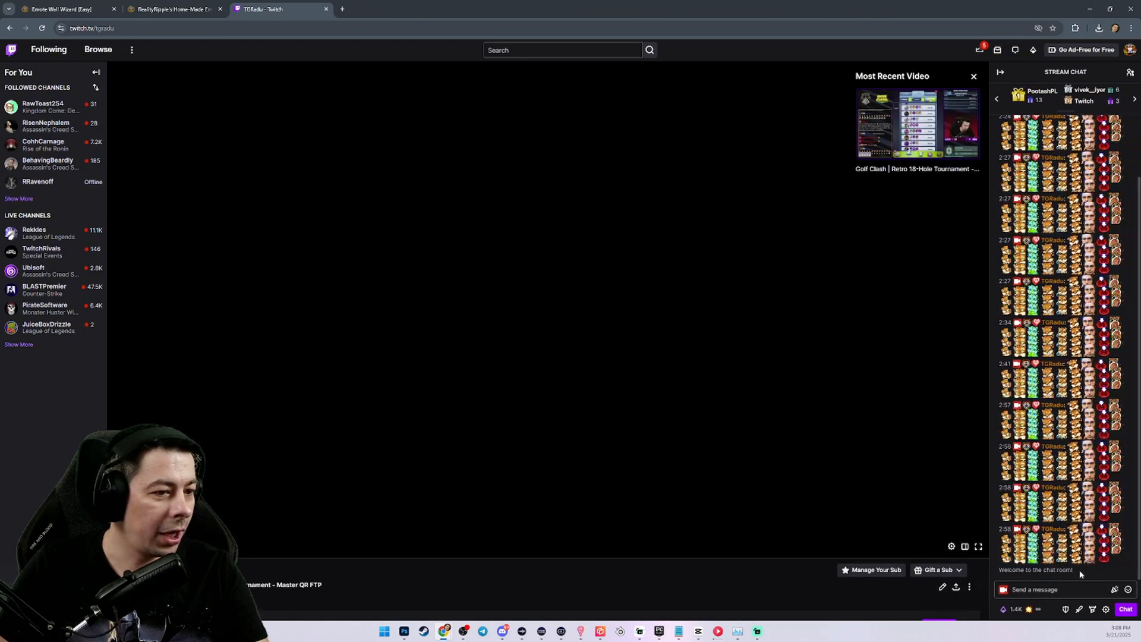
{"action": "right_click", "coordinate": [1051, 331]}
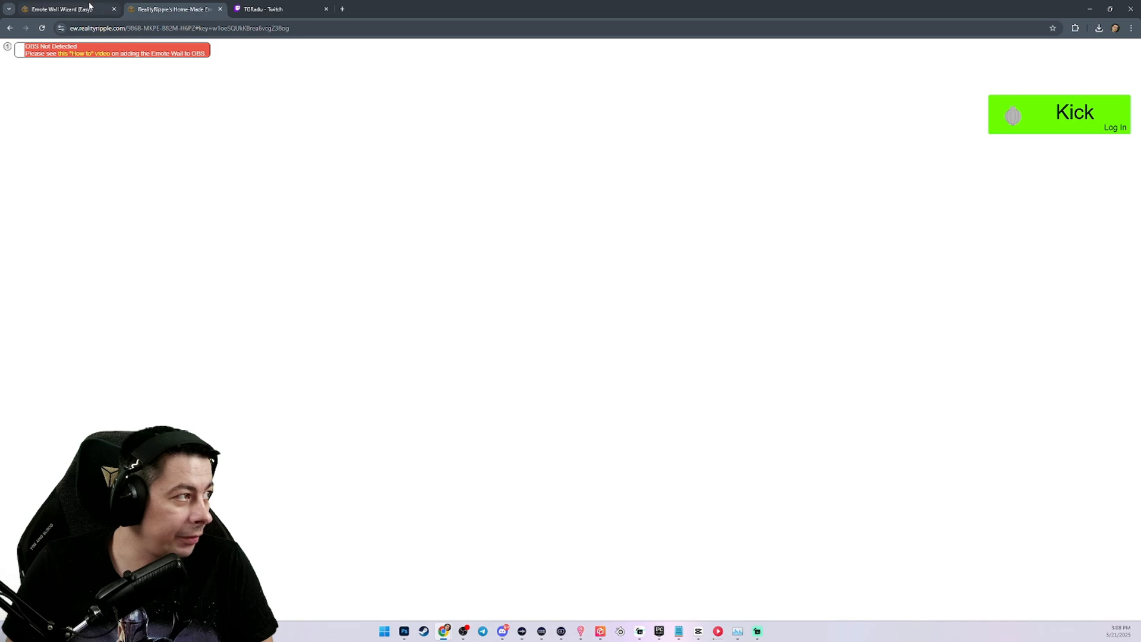
Return to the Emote Wall home page and select the 'A hacky method…' YouTube emojis sentence.
{"action": "left_click", "coordinate": [62, 9]}
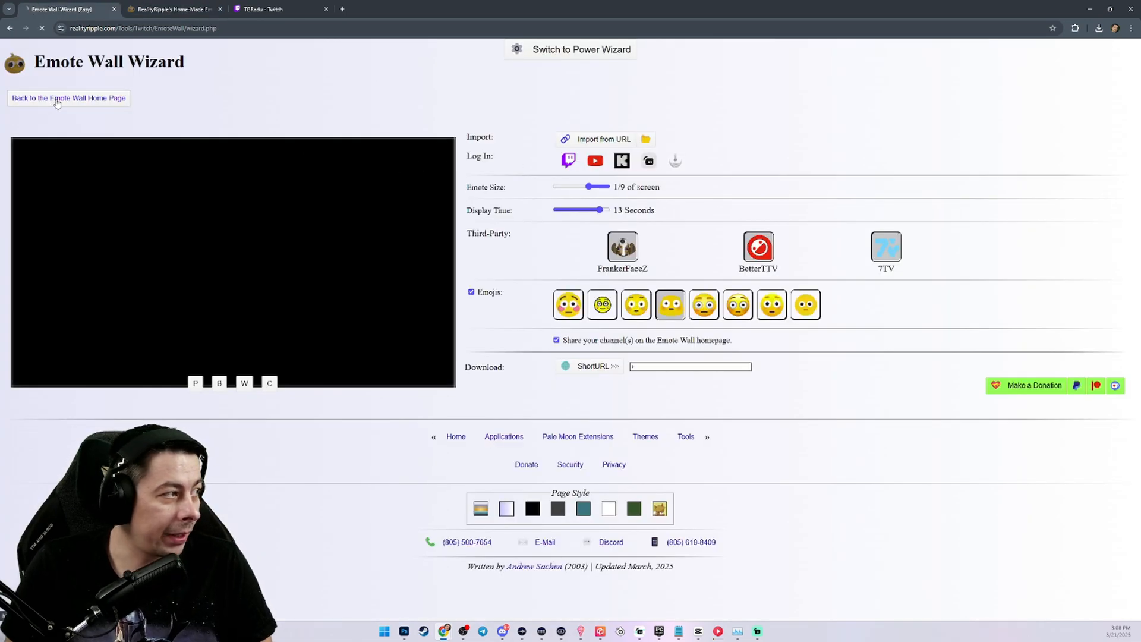
{"action": "left_click", "coordinate": [67, 98]}
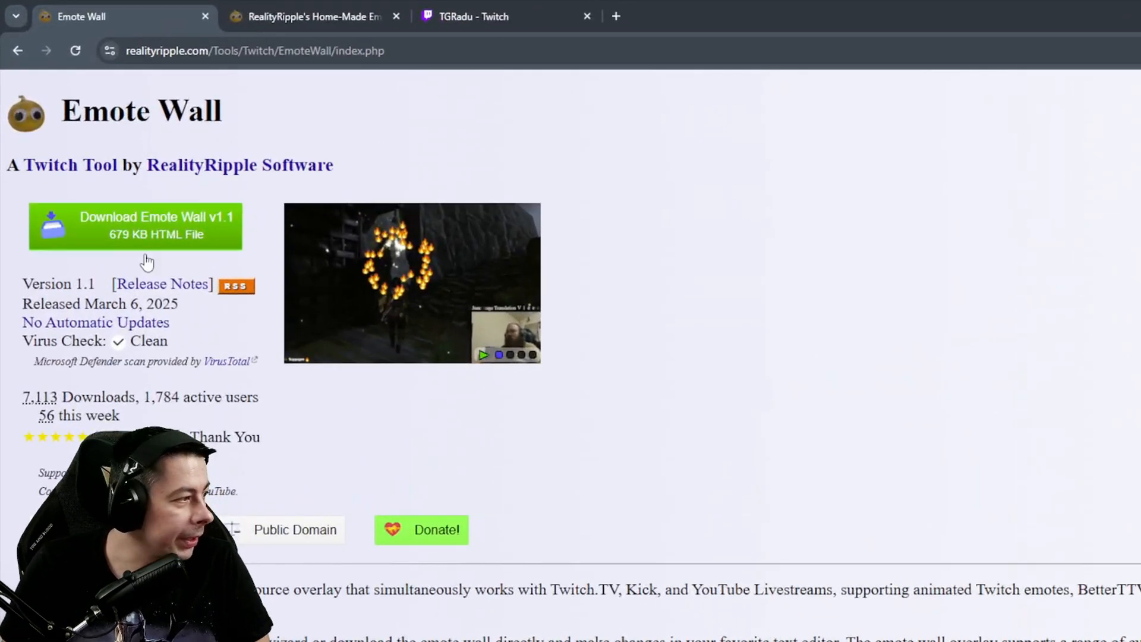
{"action": "scroll", "scroll_direction": "down", "scroll_amount": 3}
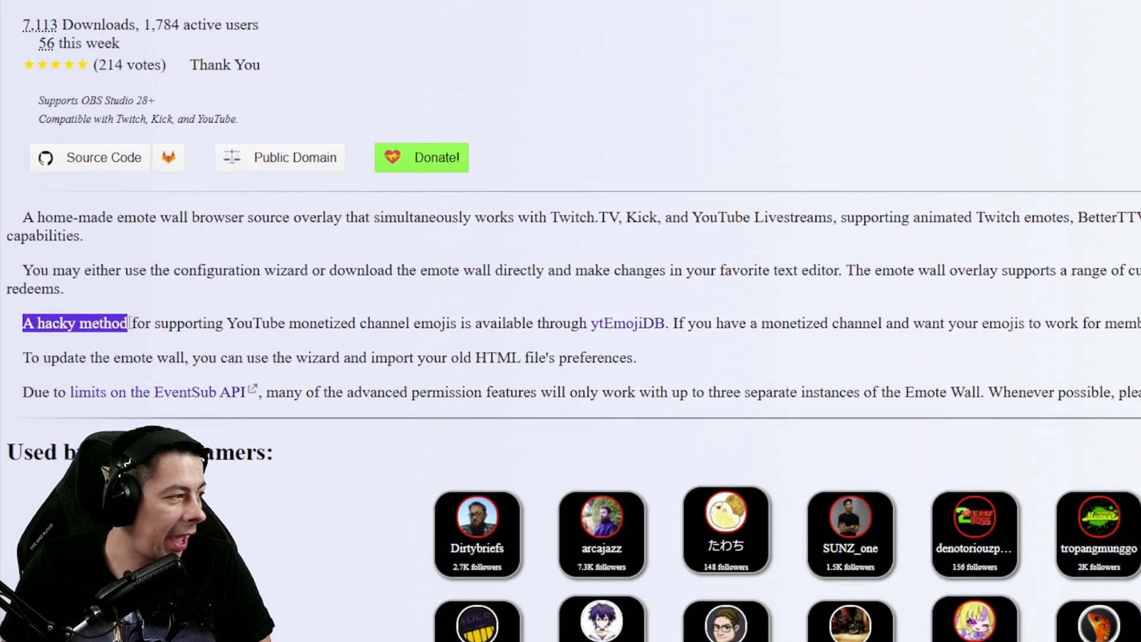
{"action": "left_click_drag", "start_coordinate": [127, 323], "coordinate": [356, 323]}
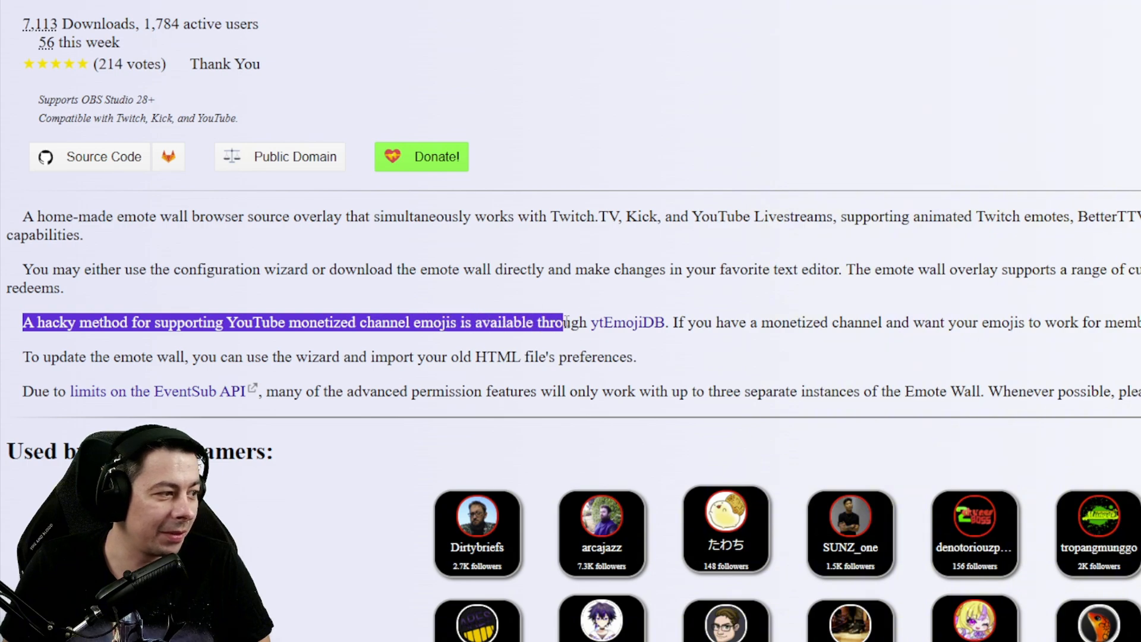
{"action": "mouse_move", "coordinate": [638, 332]}
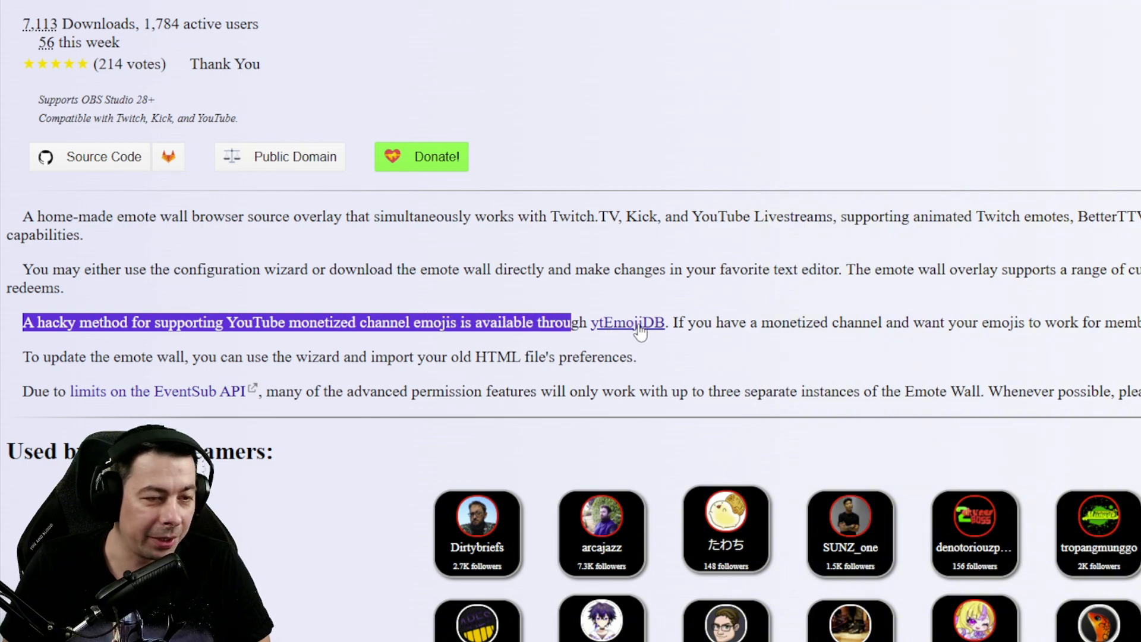
Follow the ytEmojiDB link from the Emote Wall home page.
{"action": "left_click", "coordinate": [628, 322]}
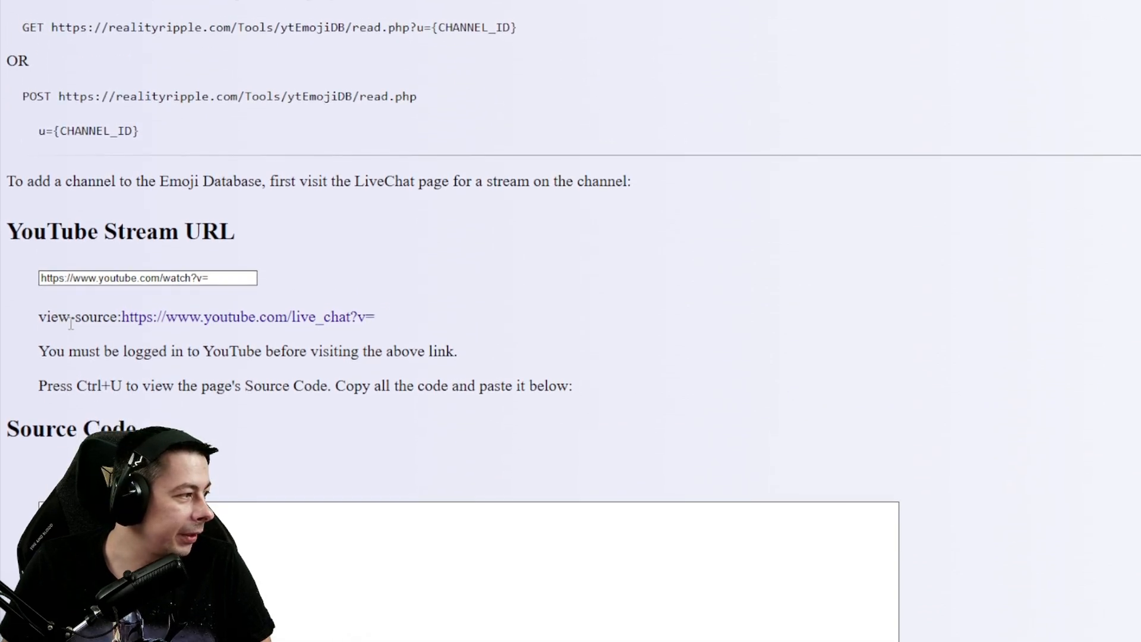
{"action": "mouse_move", "coordinate": [315, 323]}
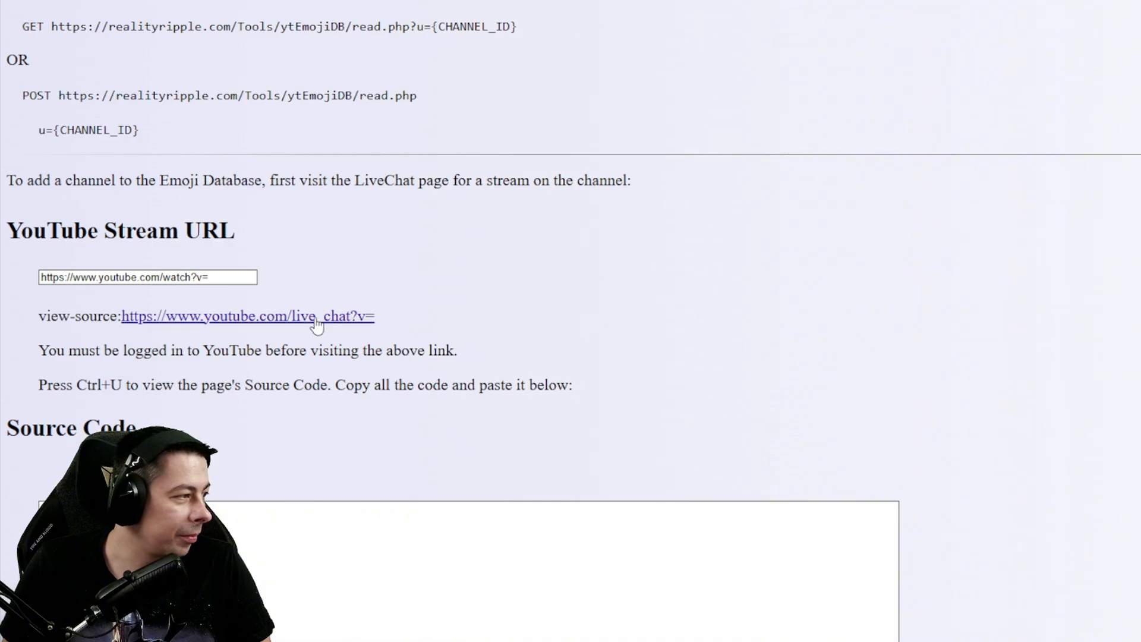
{"action": "mouse_move", "coordinate": [299, 328]}
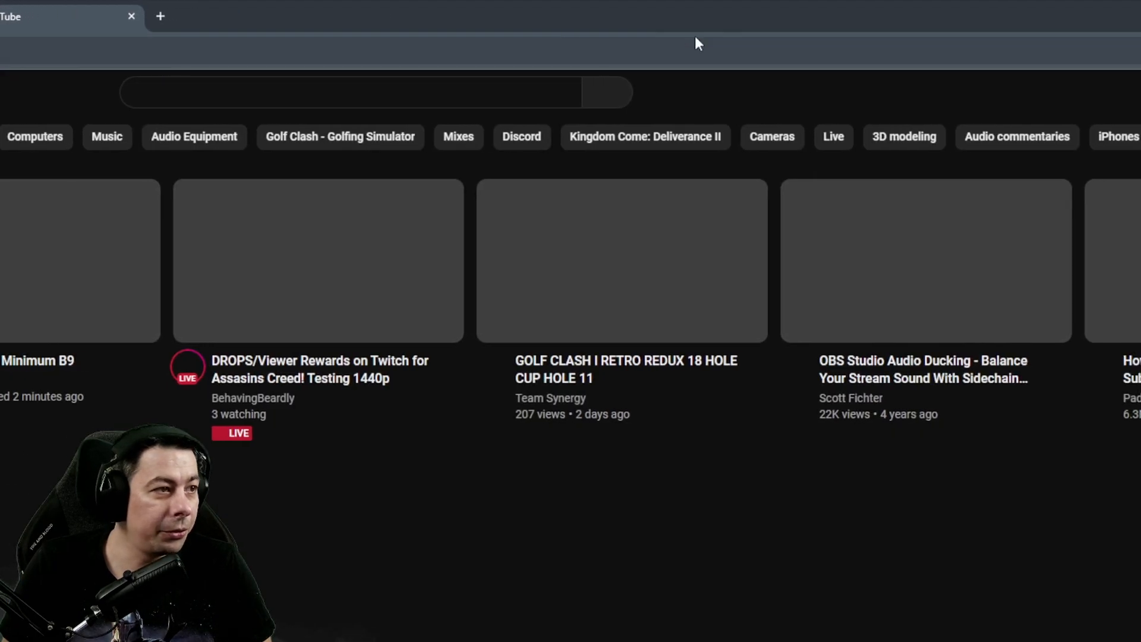
Open the stream setup in YouTube Studio Live streaming and select its video ID.
{"action": "left_click", "coordinate": [1093, 92]}
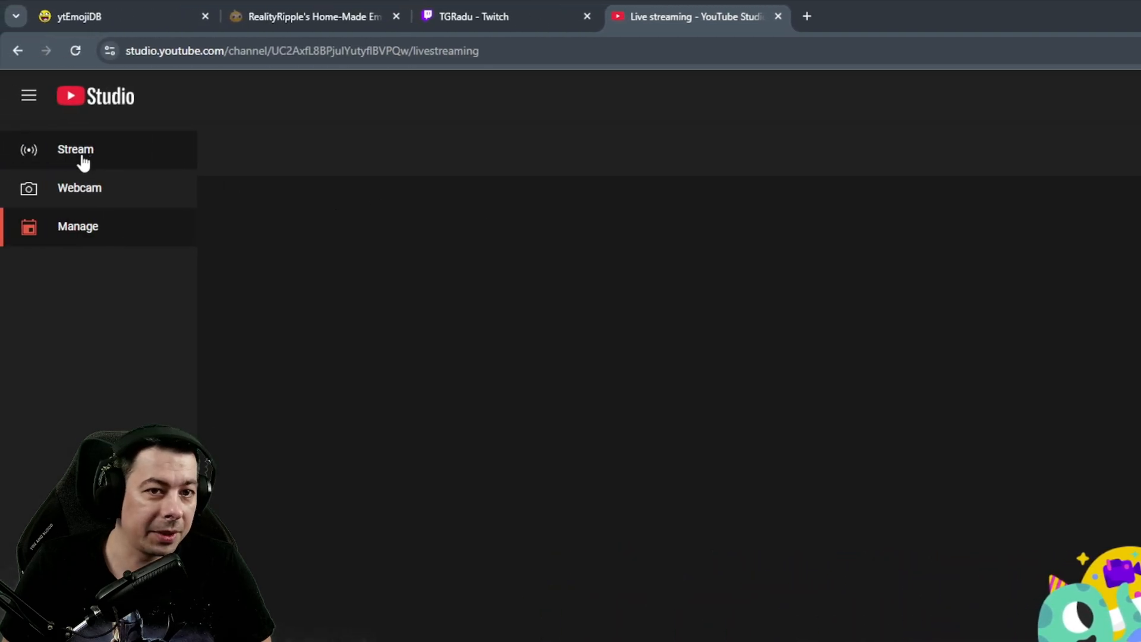
{"action": "left_click", "coordinate": [75, 149]}
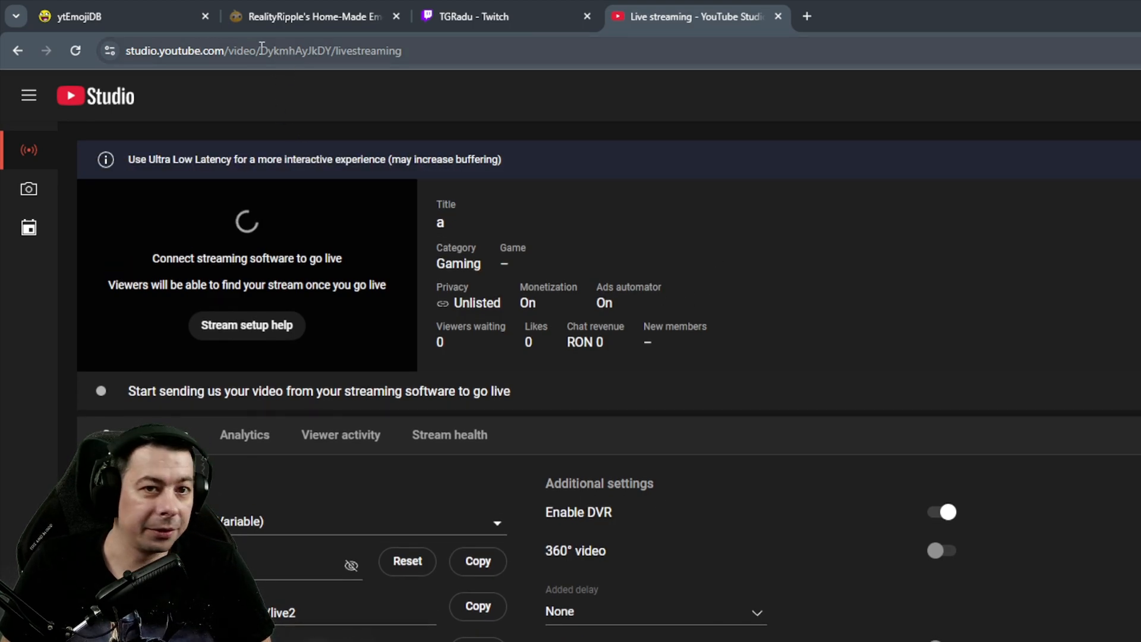
{"action": "double_click", "coordinate": [331, 50]}
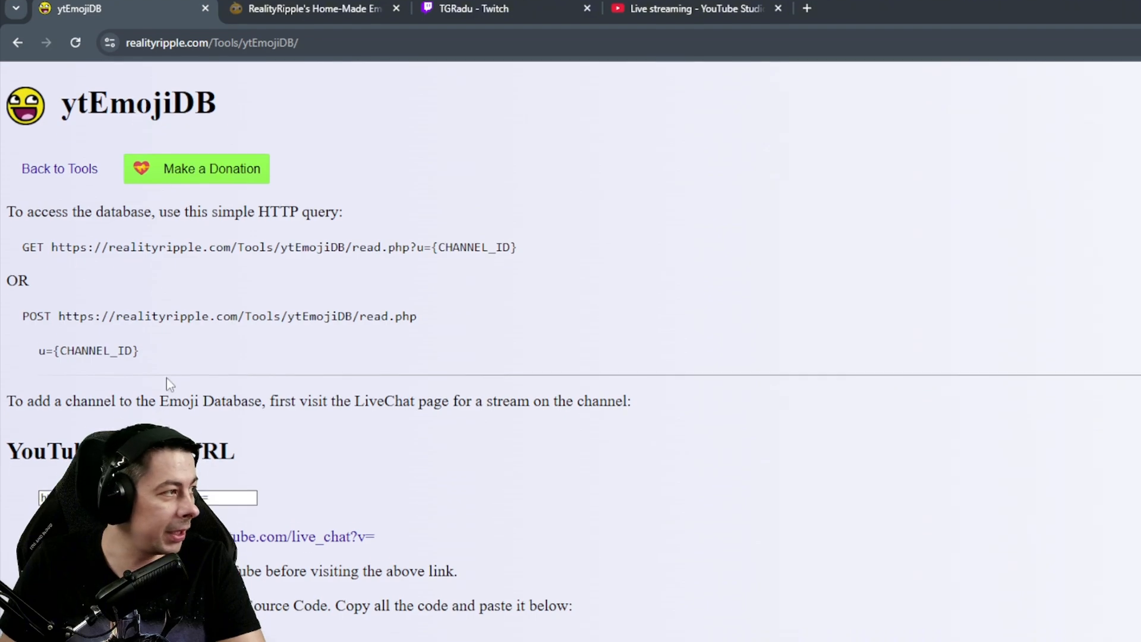
Enter video ID DykmhAyJkDY into the ytEmojiDB YouTube Stream URL field.
{"action": "scroll", "scroll_direction": "down", "scroll_amount": 3}
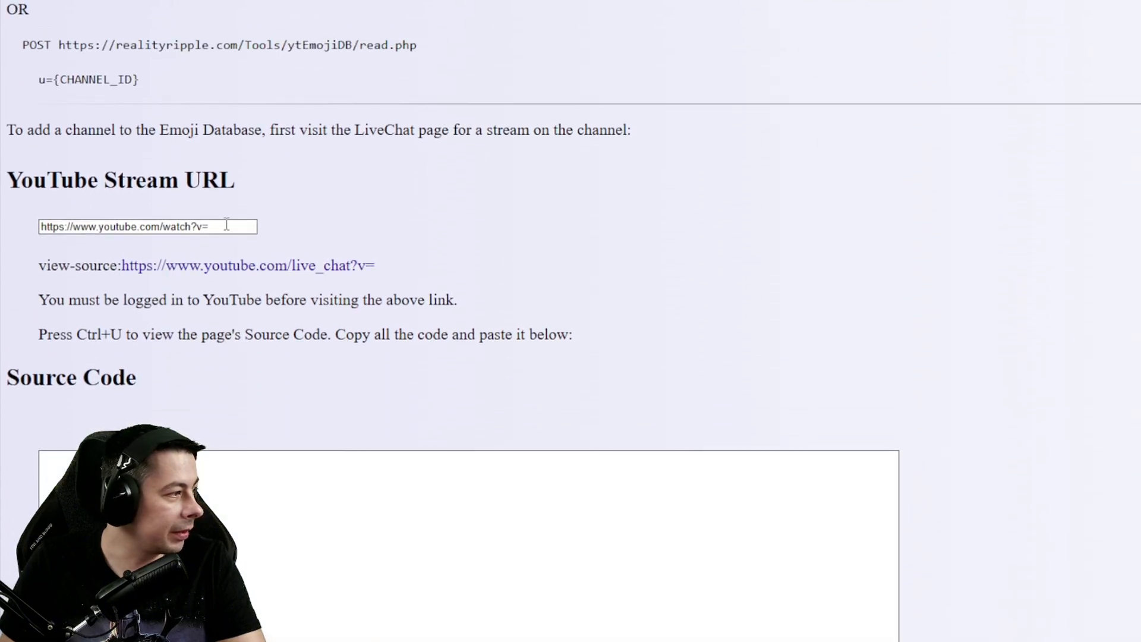
{"action": "type", "text": "DykmhAyJkDY"}
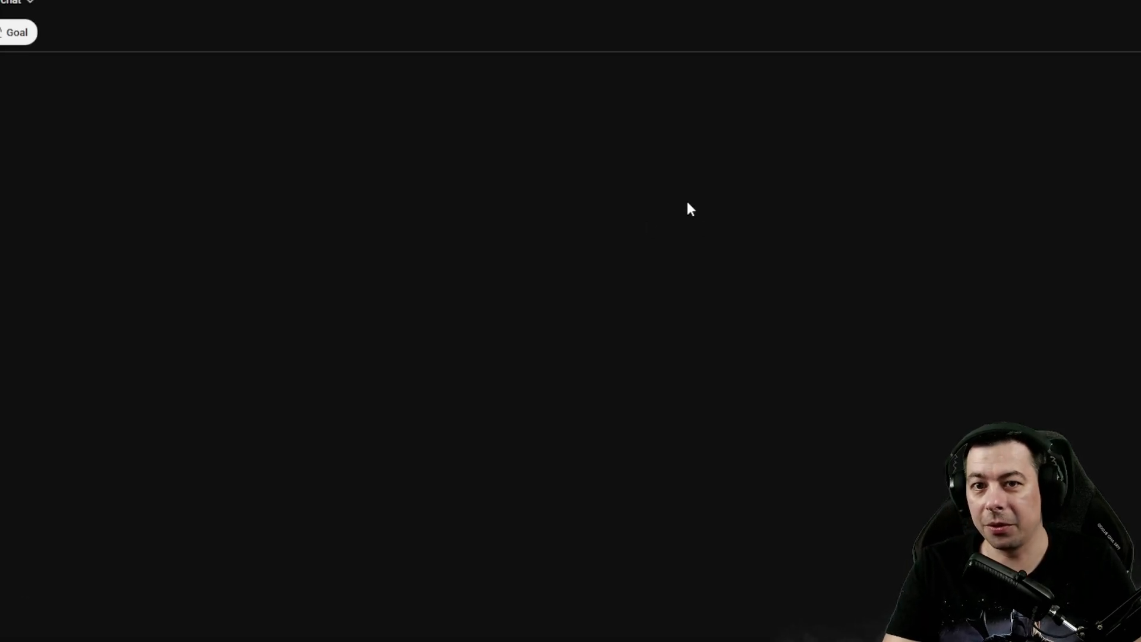
View the live chat page's source and copy it all into ytEmojiDB's Source Code box.
{"action": "key", "text": "ctrl+u"}
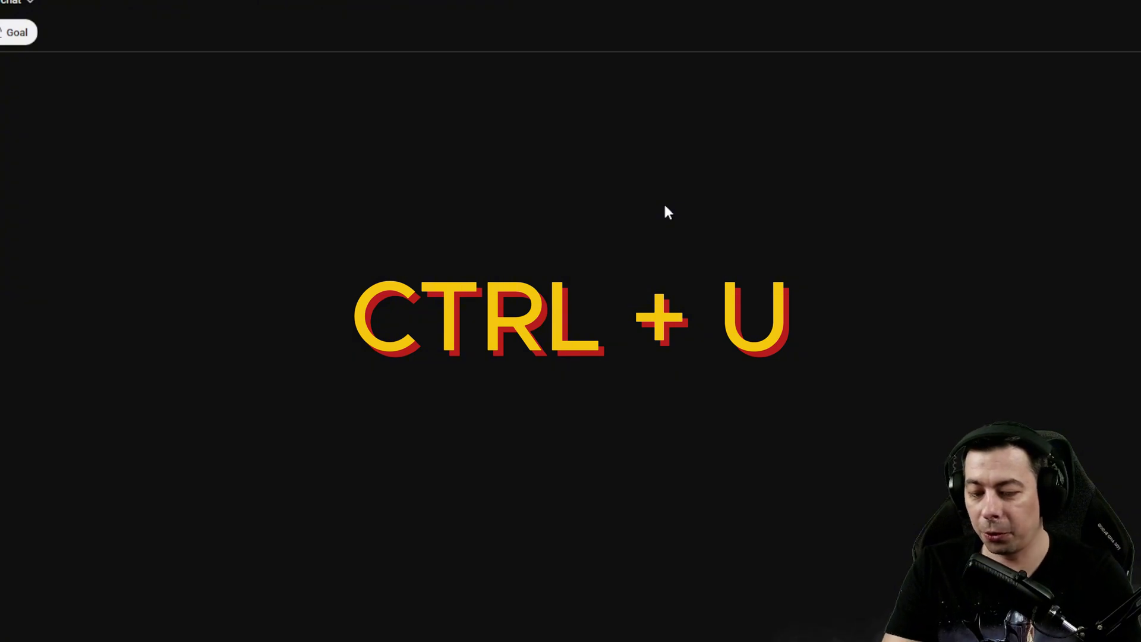
{"action": "key", "text": "ctrl+u"}
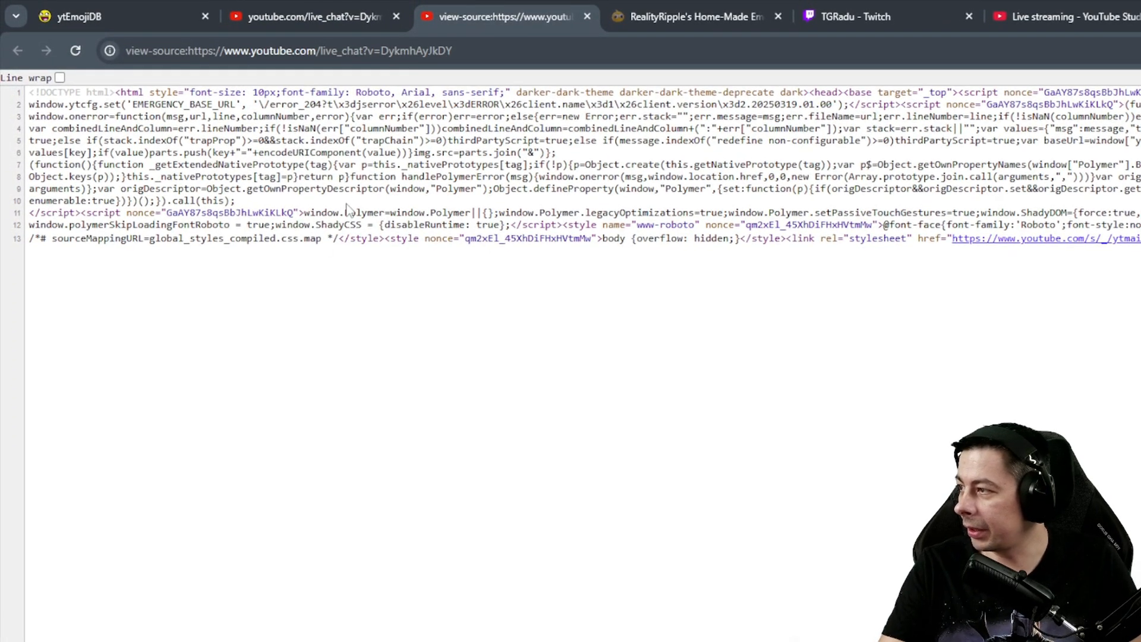
{"action": "key", "text": "ctrl+a"}
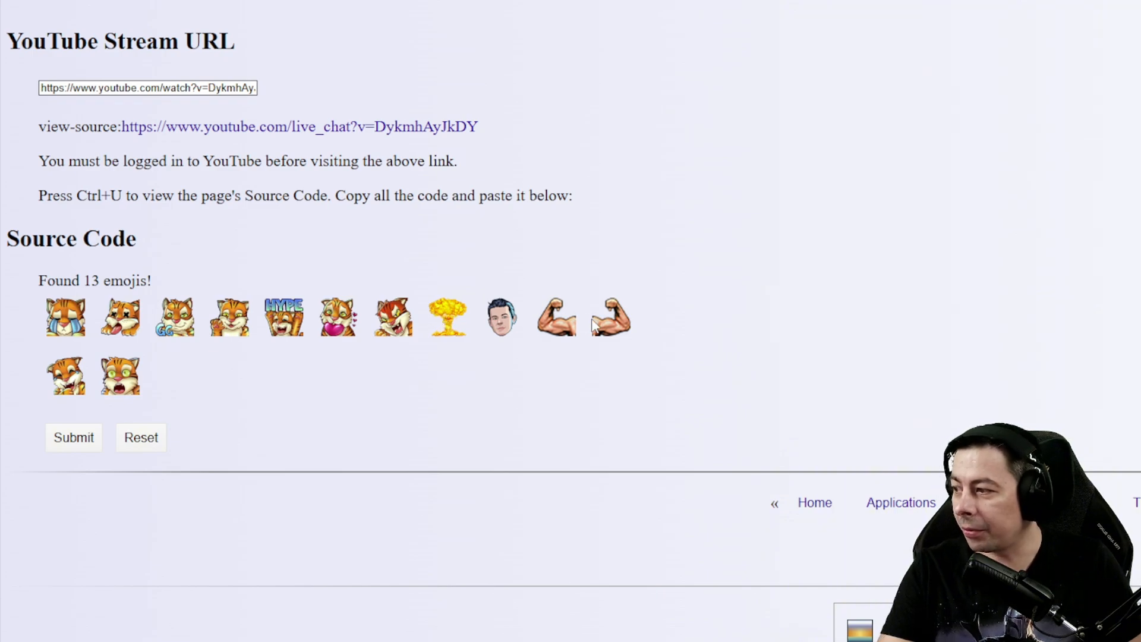
Scroll down the ytEmojiDB page past the 13 found emojis toward the submit area.
{"action": "scroll", "scroll_direction": "down", "scroll_amount": 3}
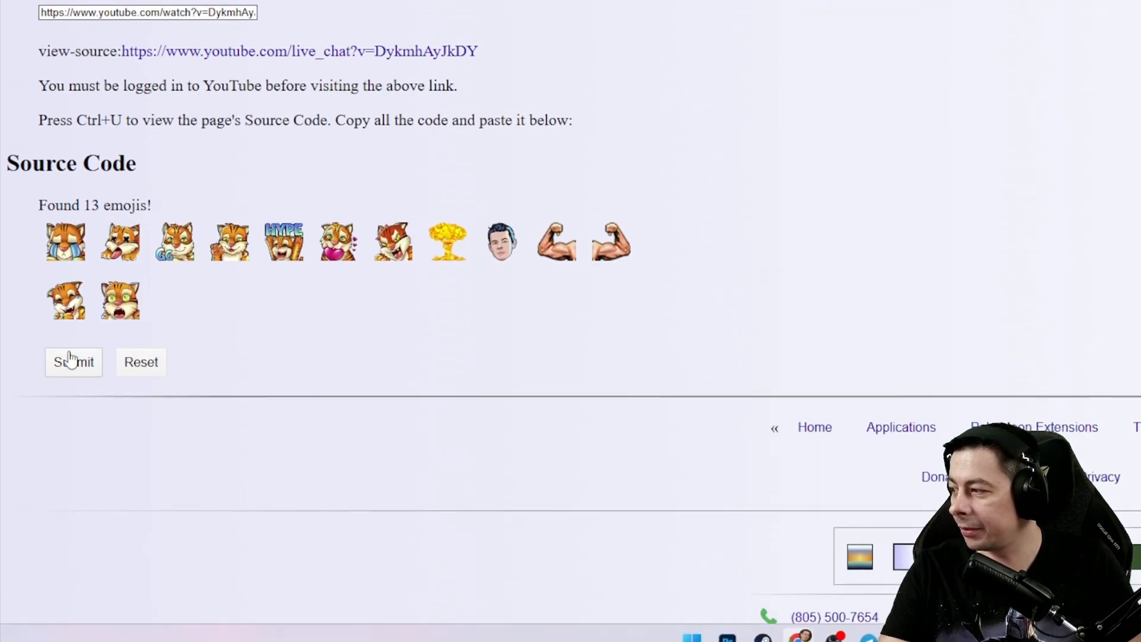
{"action": "scroll", "scroll_direction": "down", "scroll_amount": 3}
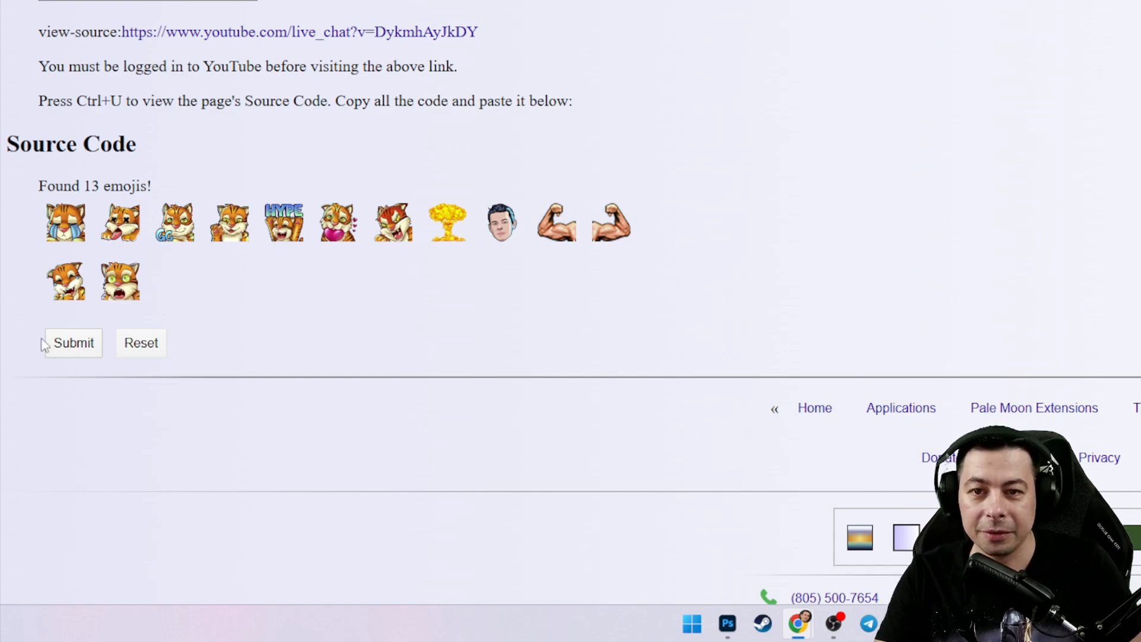
{"action": "scroll", "scroll_direction": "down", "scroll_amount": 3}
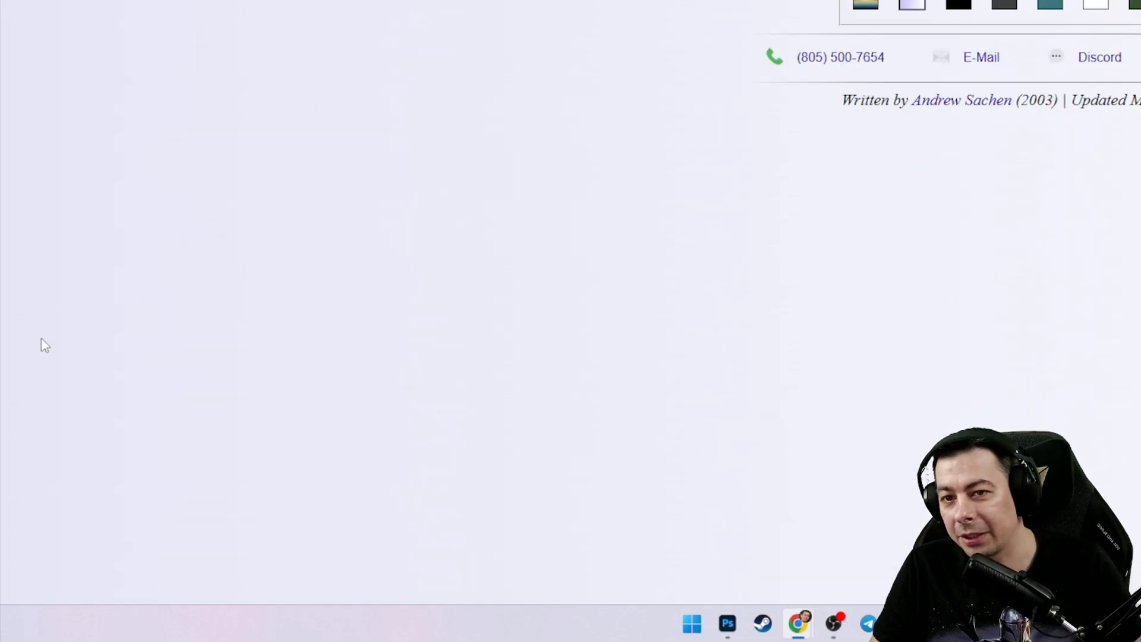